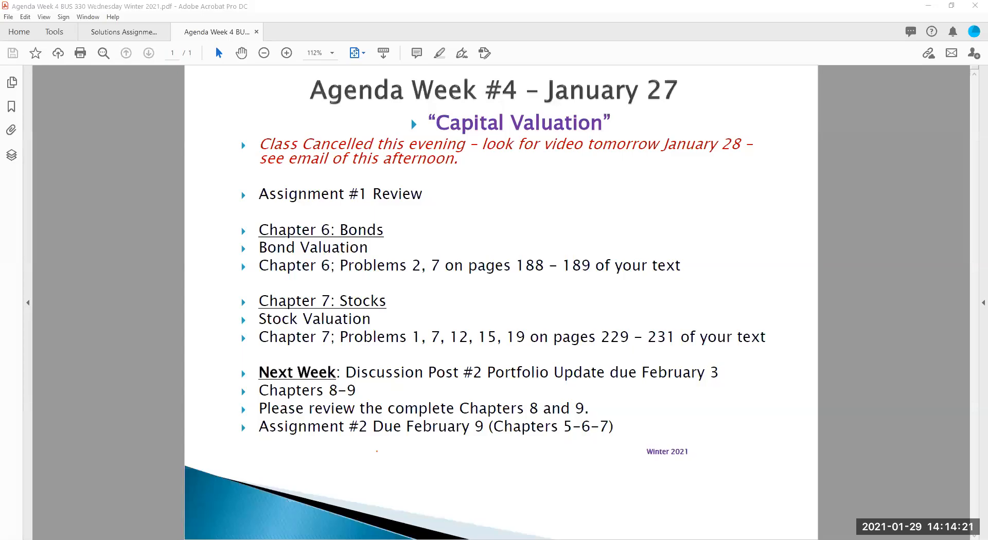
mouse_move(840, 393)
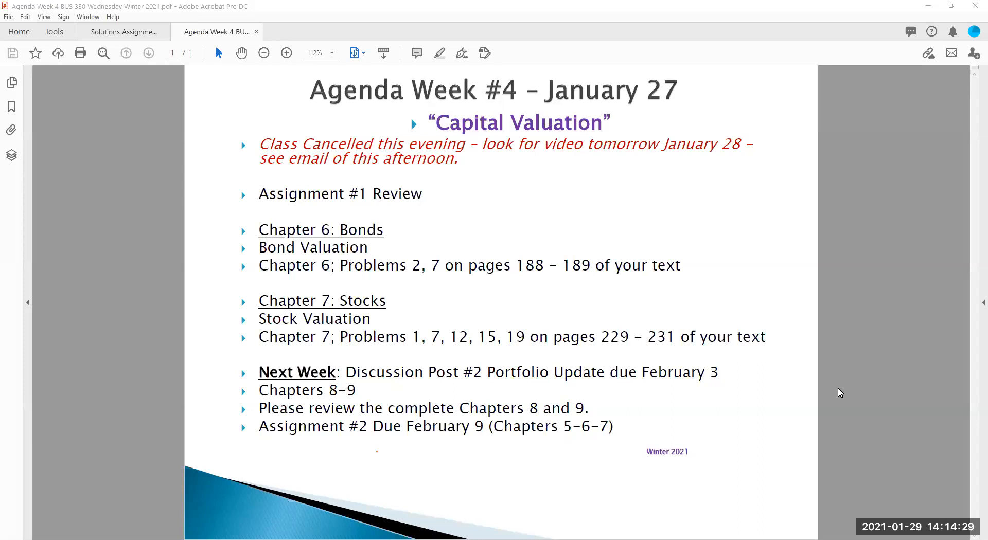
mouse_move(765, 491)
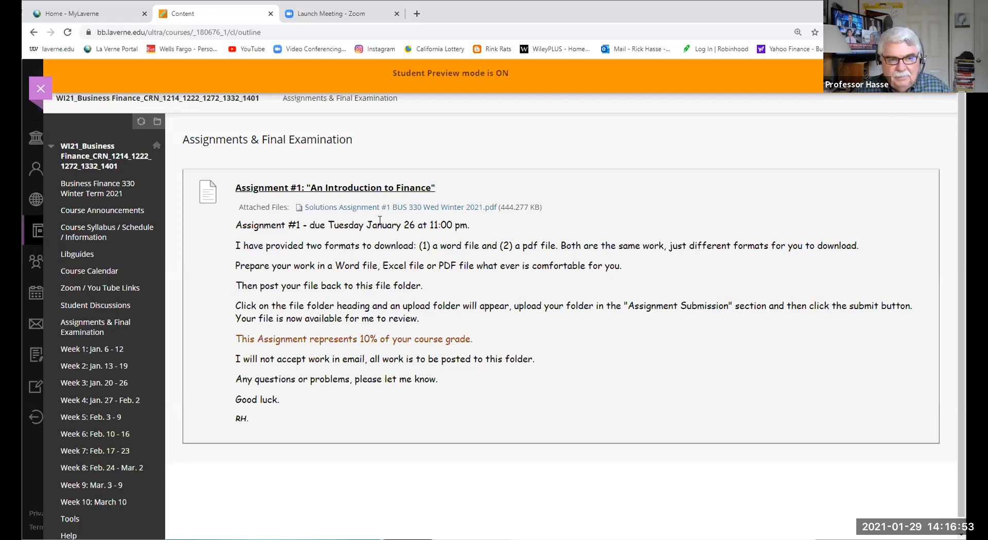
mouse_move(393, 220)
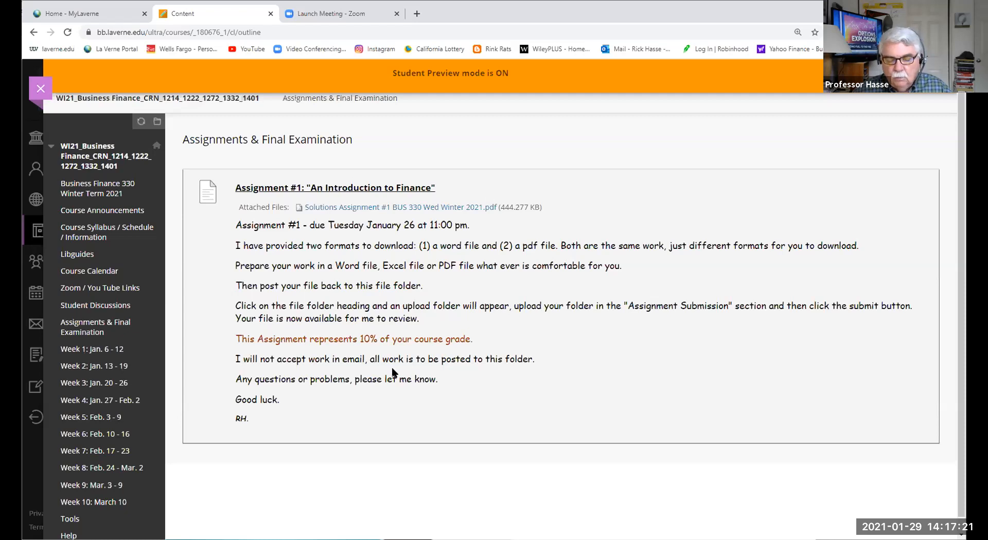
mouse_move(673, 444)
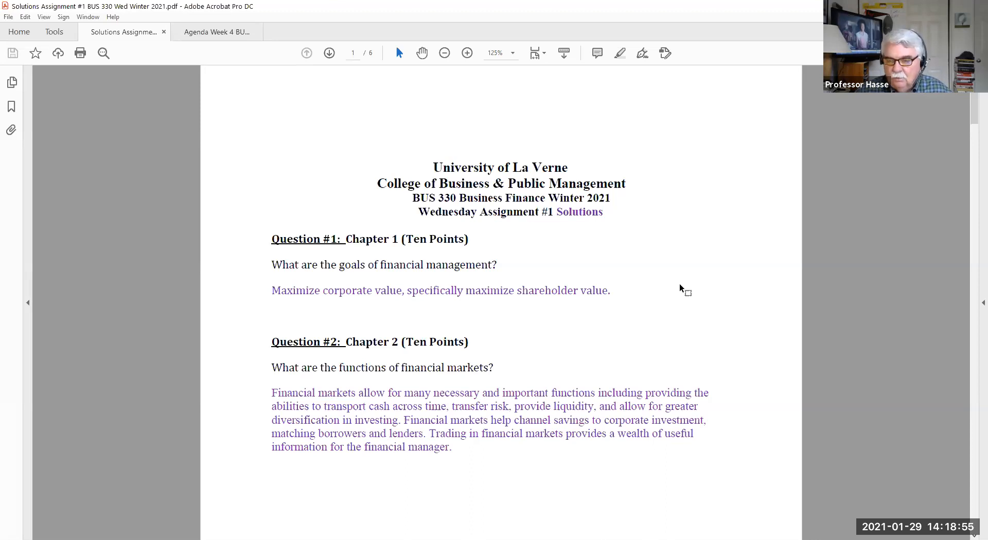
mouse_move(748, 205)
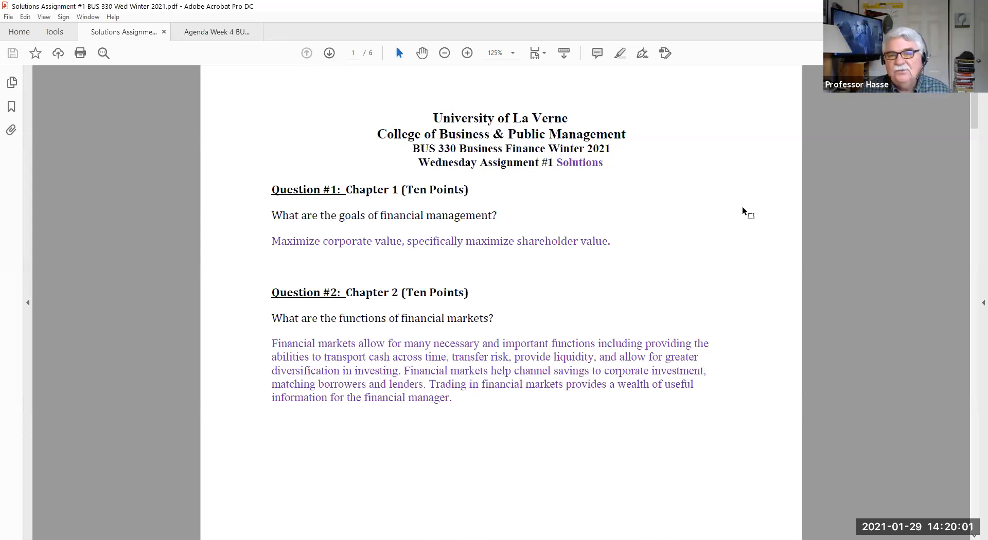
Scroll the Solutions Assignment #1 PDF down to page 2, showing the Question 3 answer and Question 4.
scroll("down", 3)
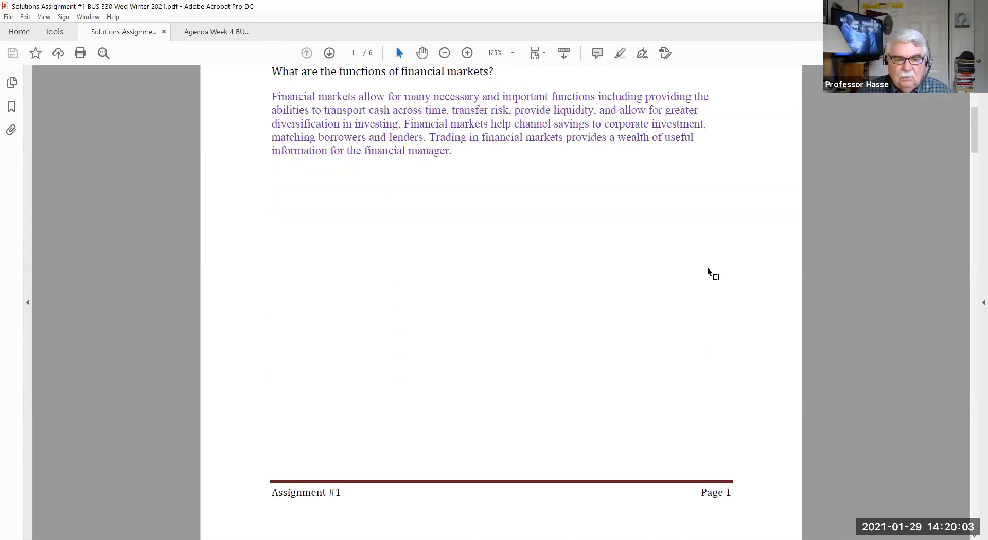
scroll("down", 3)
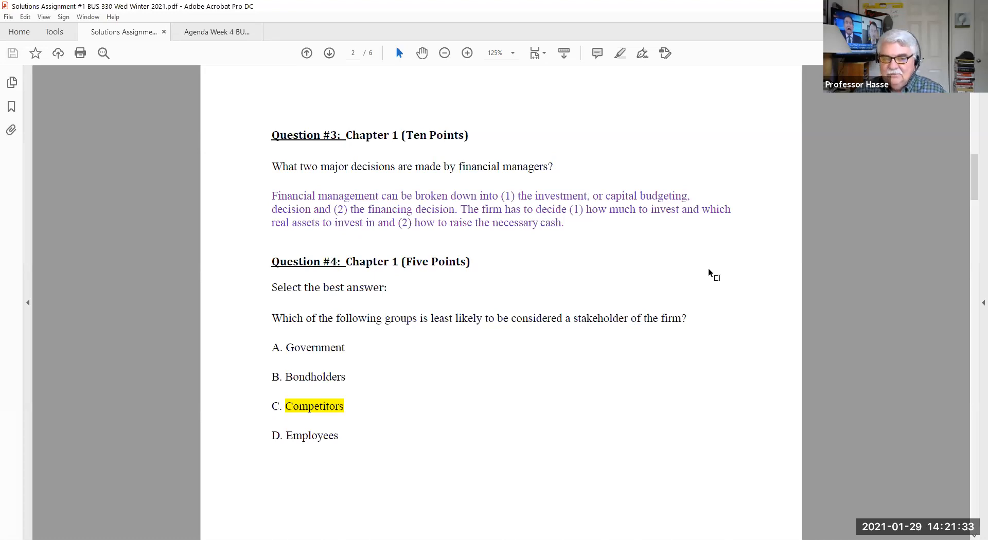
mouse_move(588, 251)
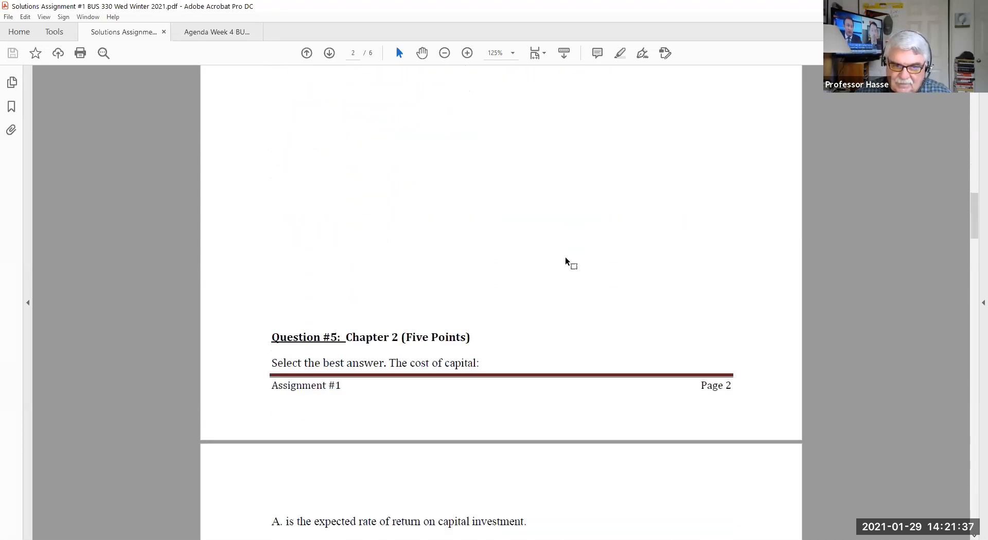
Scroll onto page 3 to show Question #5's options A–D with answer D highlighted.
scroll("down", 3)
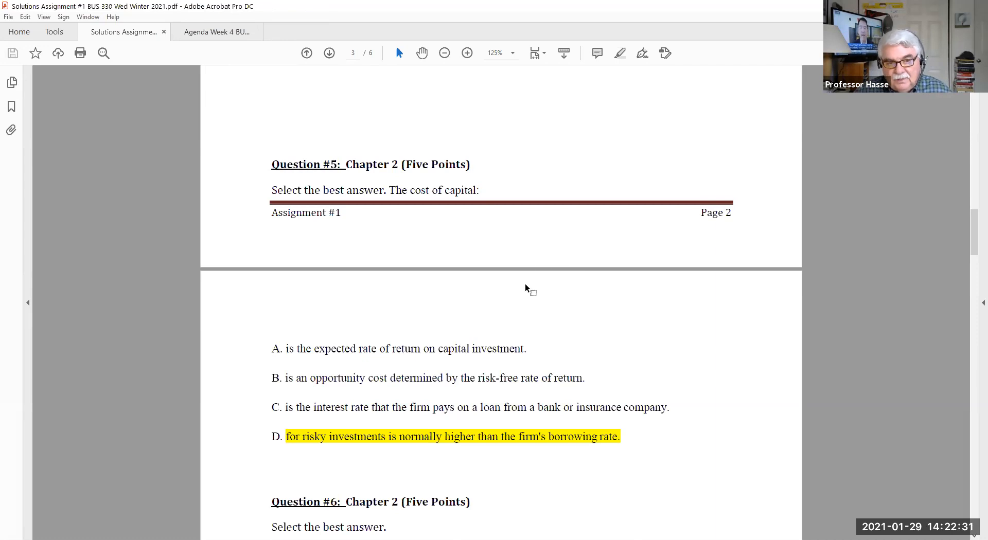
Scroll down page 3 to Question #6 with answer C, Microsoft's earnings in 2002, highlighted.
scroll("down", 3)
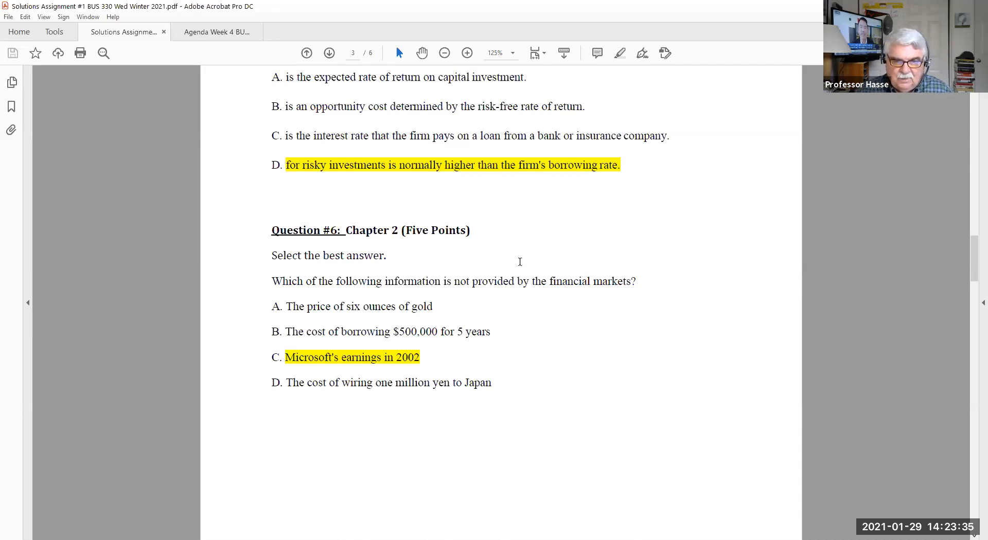
Scroll onto page 4 to Question #7's solution: EBIT $160,000, net income $78,000, cash flow $98,000.
scroll("down", 3)
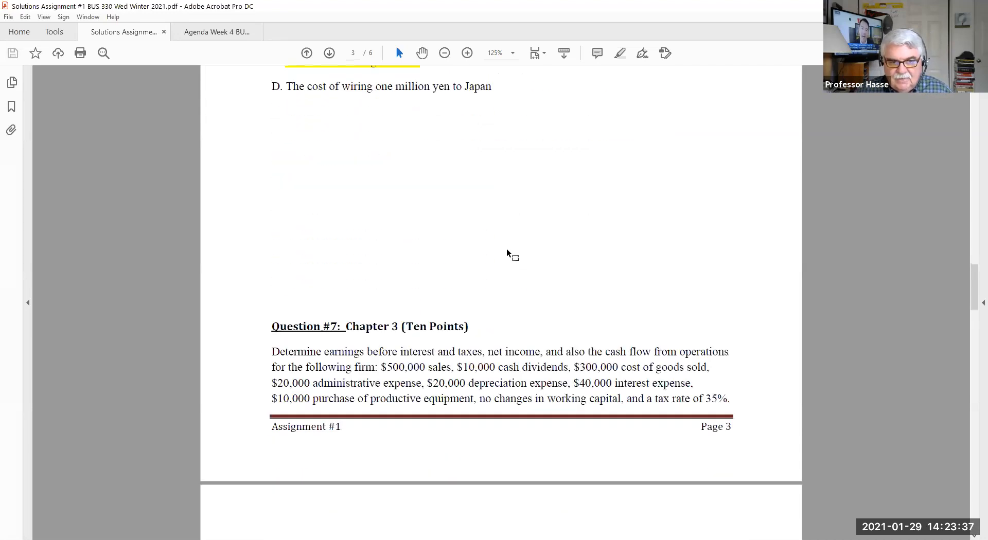
scroll("down", 3)
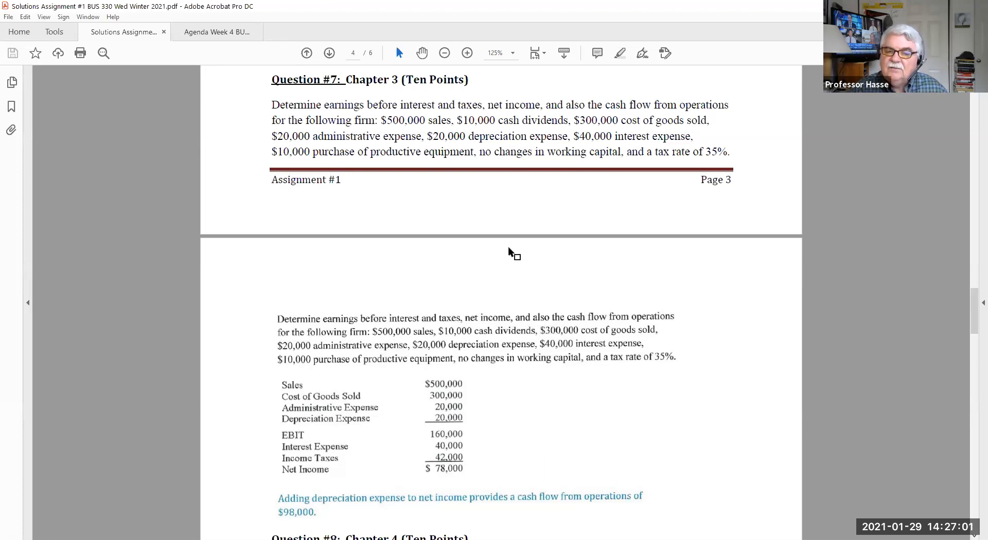
mouse_move(620, 288)
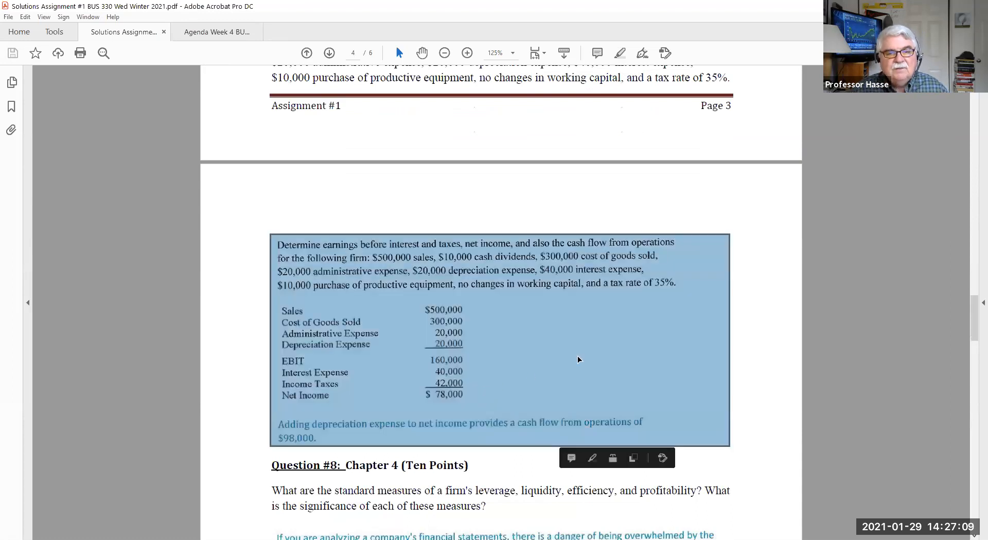
mouse_move(441, 306)
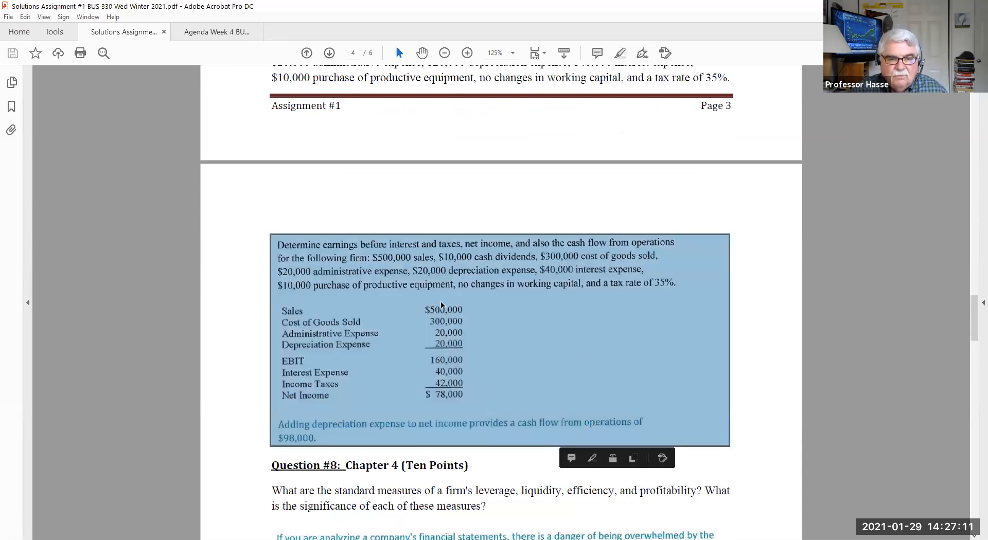
mouse_move(463, 371)
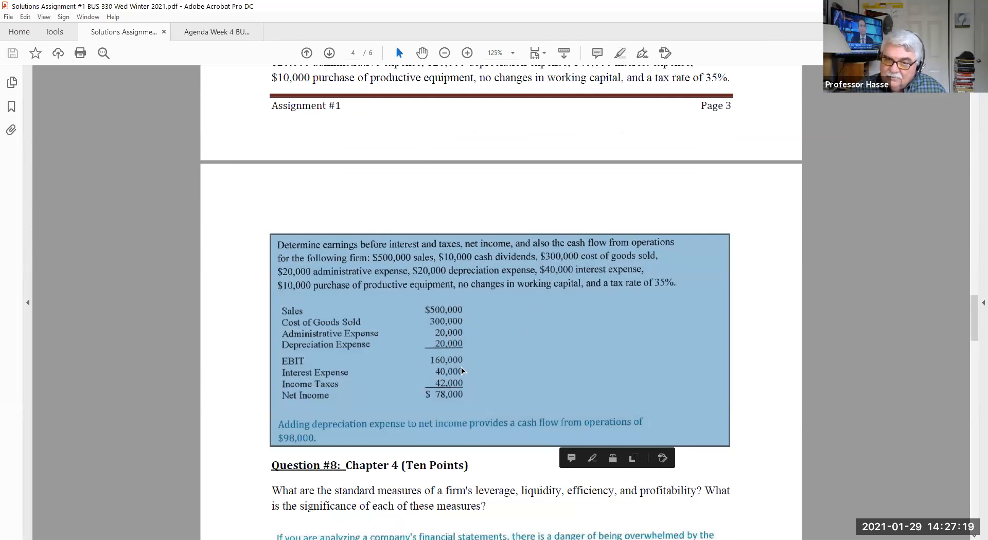
mouse_move(445, 373)
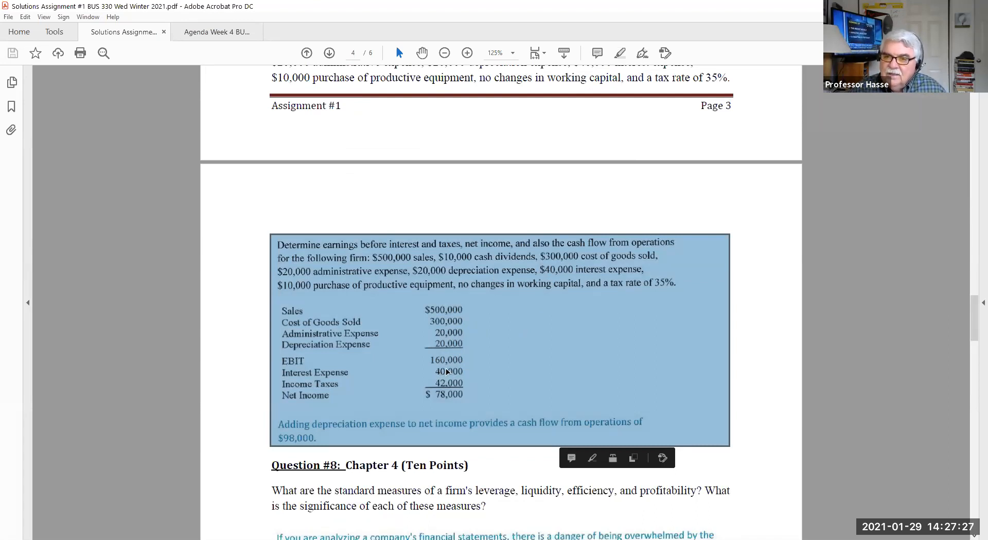
mouse_move(671, 305)
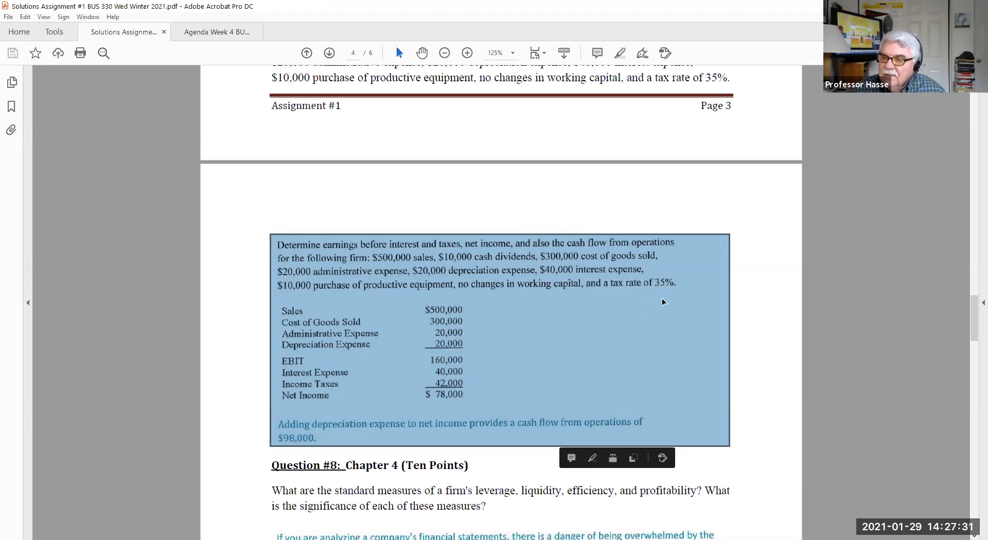
mouse_move(465, 380)
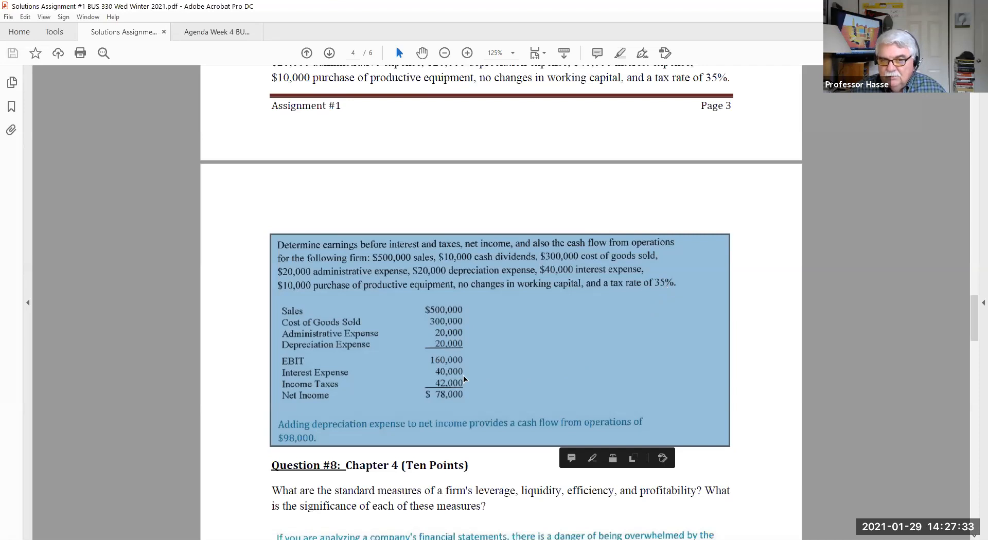
mouse_move(450, 389)
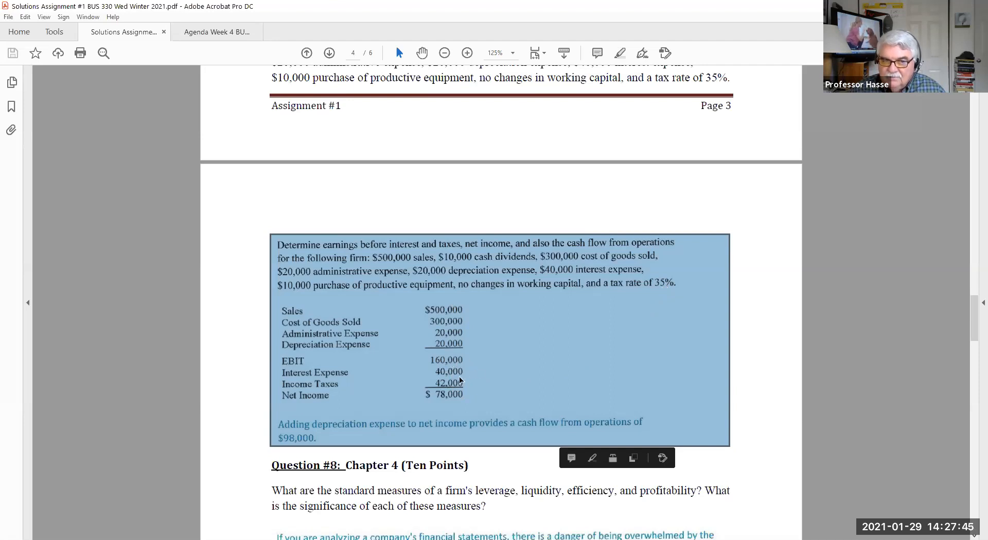
mouse_move(549, 381)
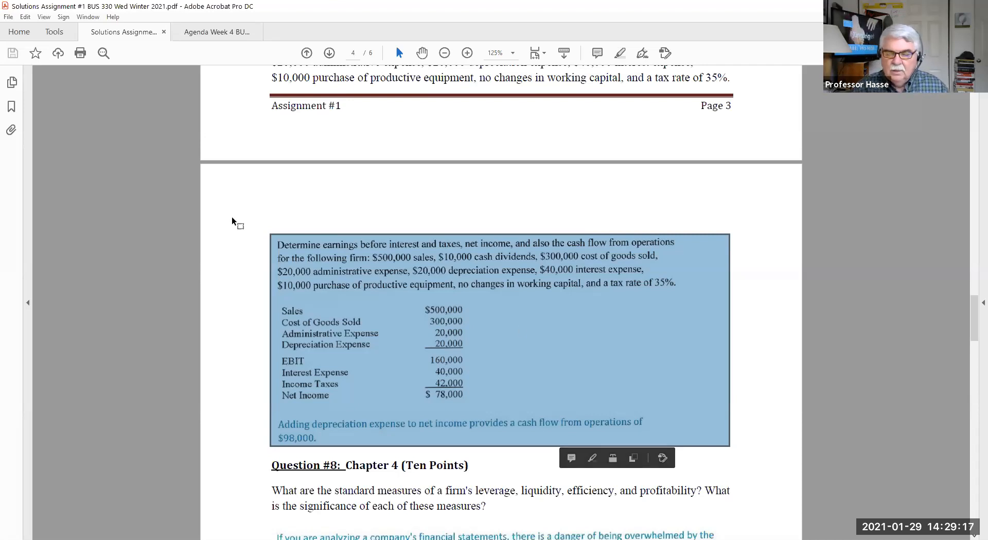
mouse_move(336, 287)
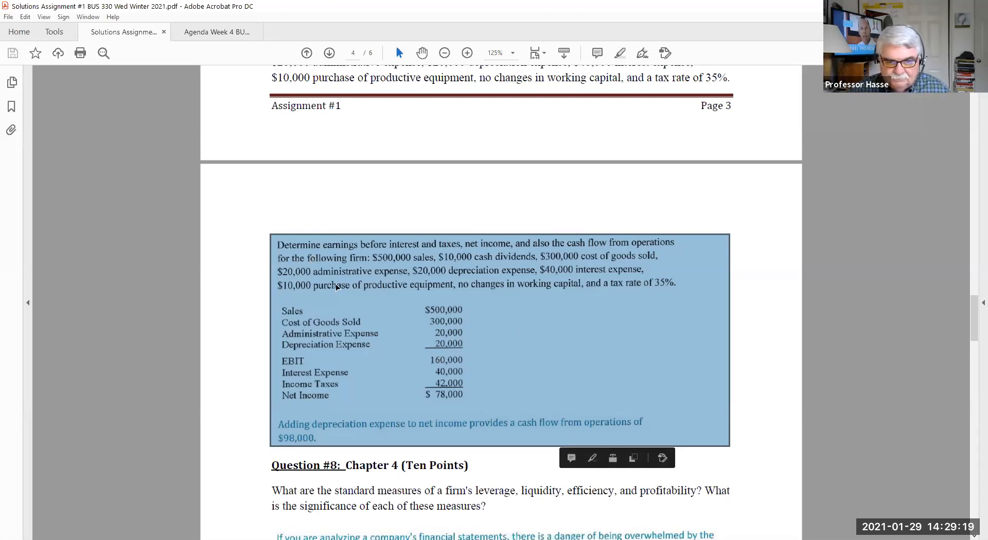
Scroll through Question 8's ratios answer toward the Question #10 heading on page 6.
scroll("down", 3)
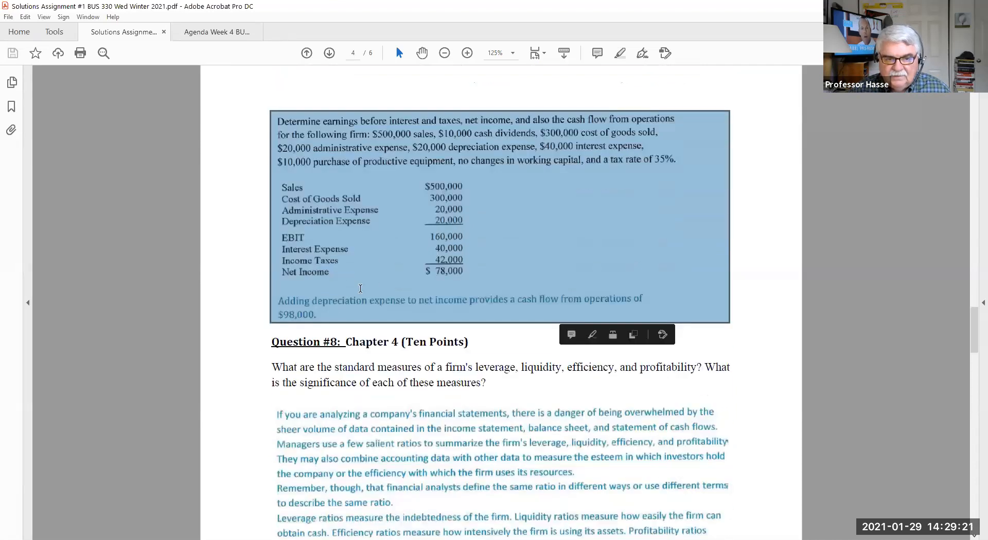
scroll("down", 3)
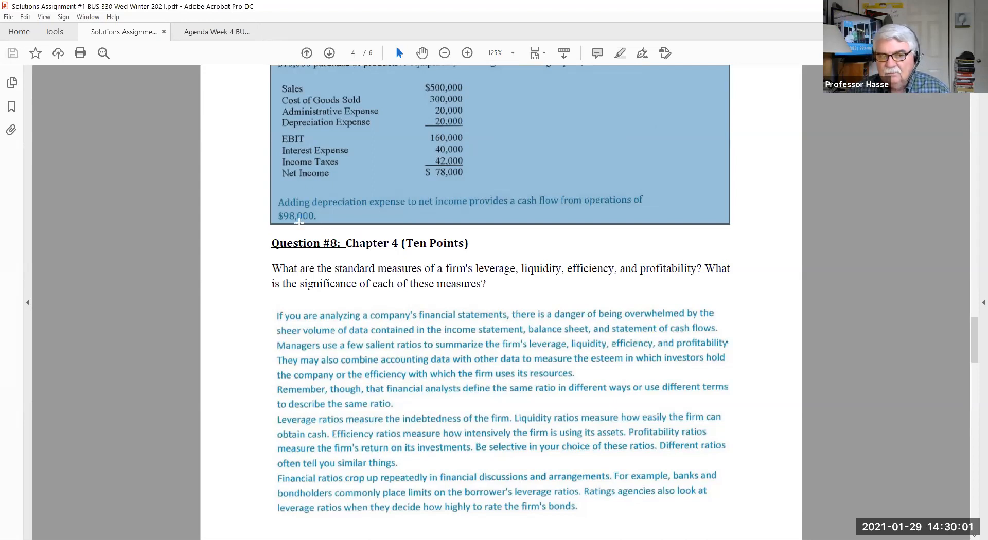
mouse_move(297, 223)
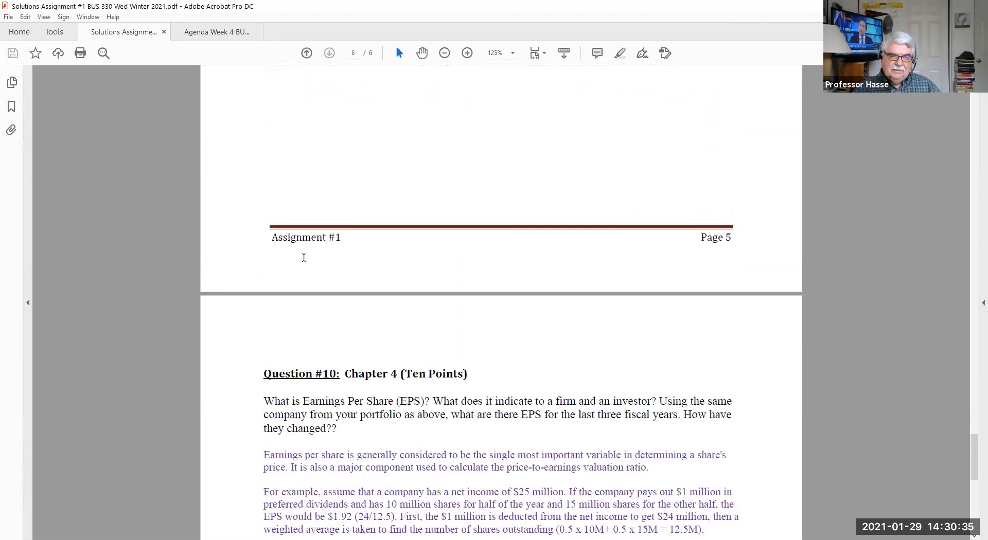
Scroll slightly so Question 10's full Earnings Per Share answer and Instructor Interpretation are visible.
scroll("down", 3)
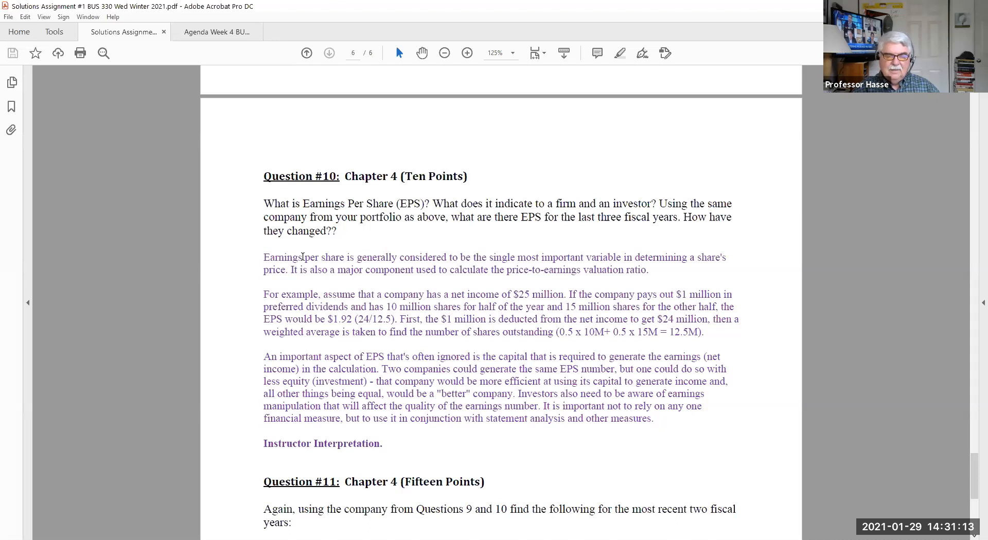
Scroll to the end of the PDF showing Question 11's current ratio, debt ratio, profit margin and ROA.
scroll("down", 3)
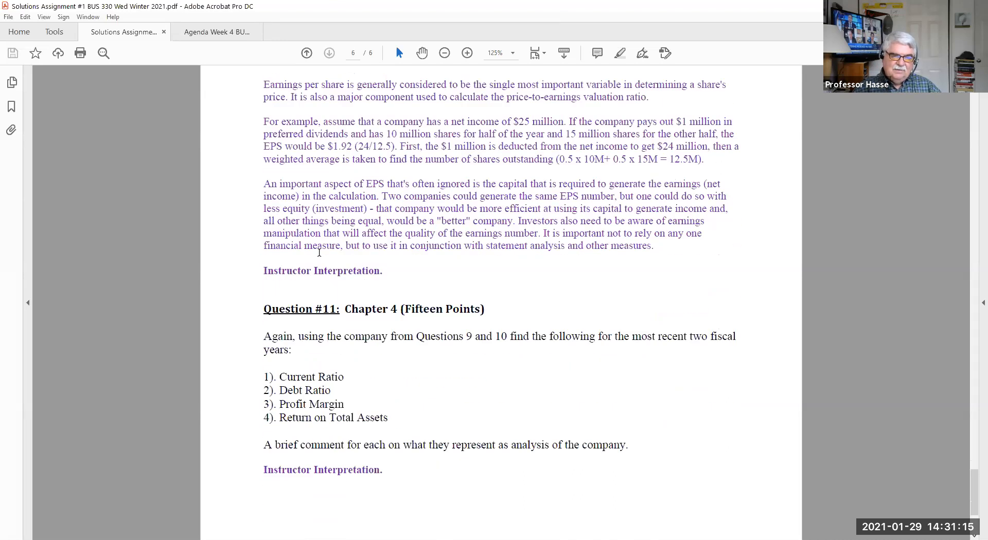
scroll("down", 3)
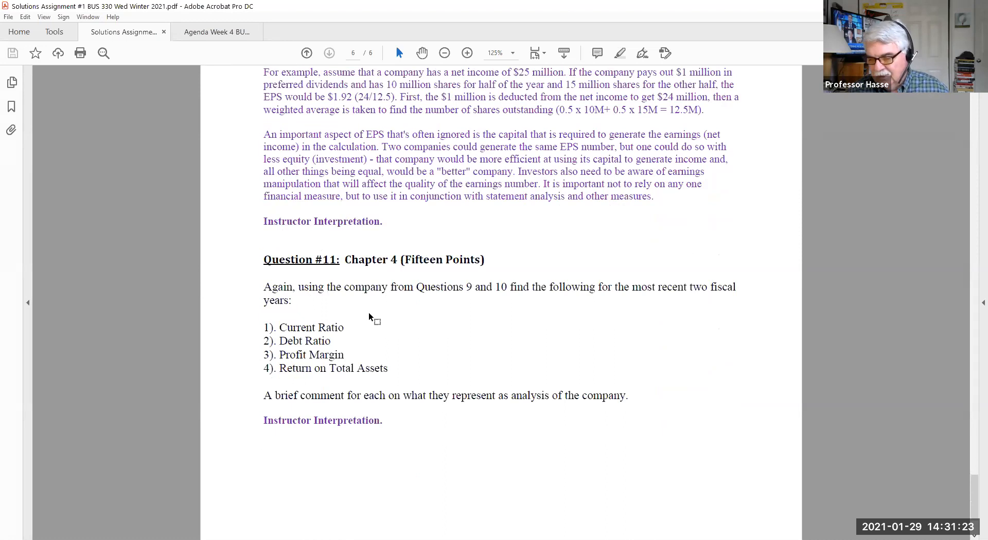
mouse_move(384, 351)
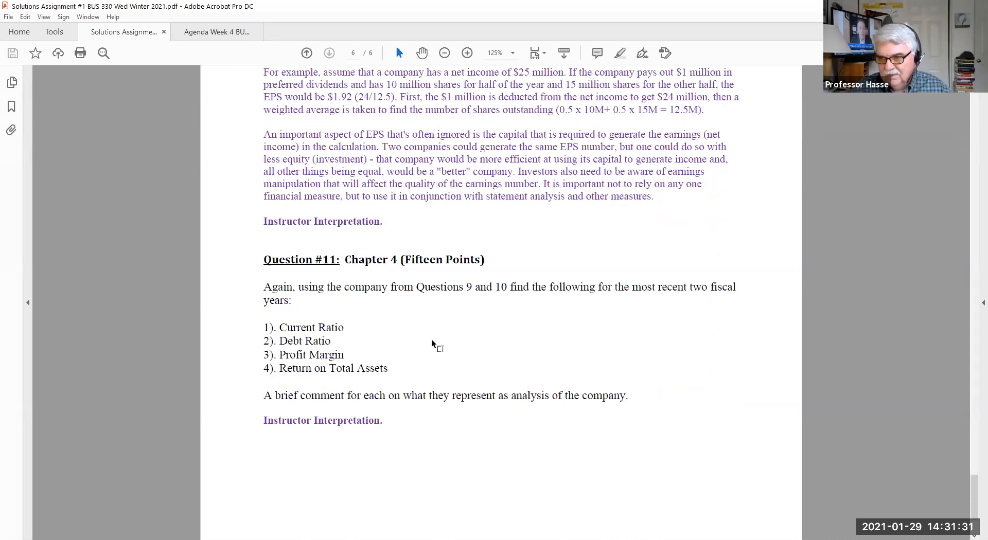
mouse_move(467, 346)
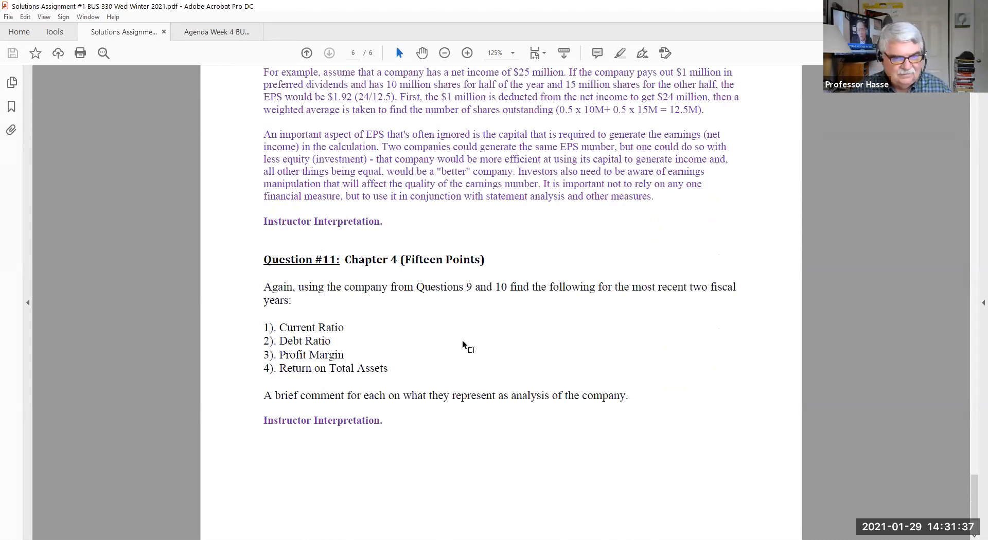
mouse_move(400, 350)
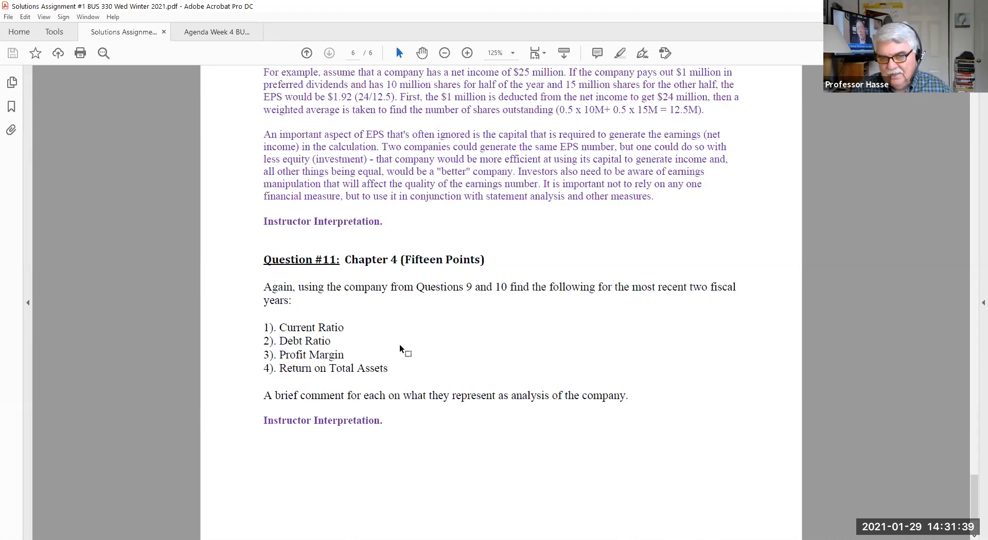
mouse_move(370, 349)
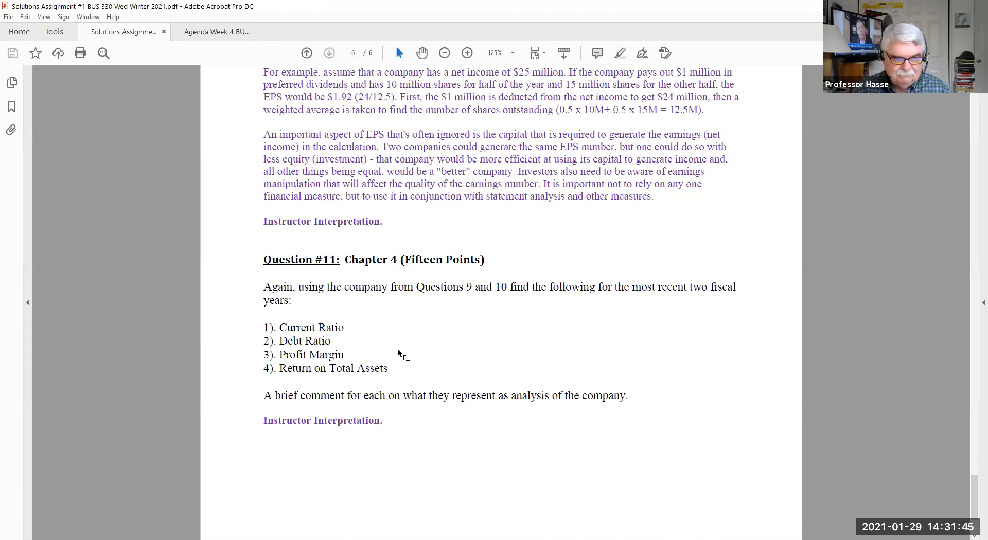
scroll("down", 3)
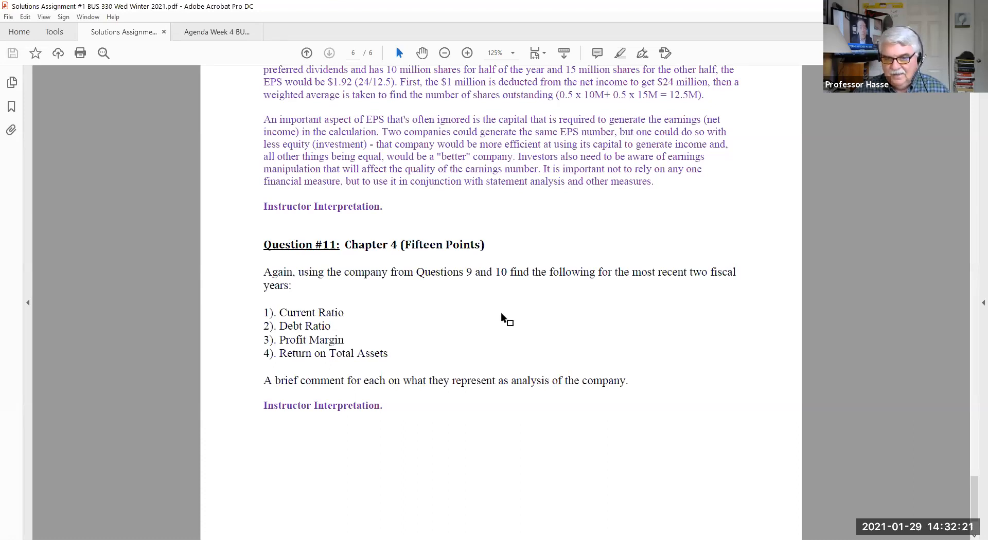
mouse_move(703, 477)
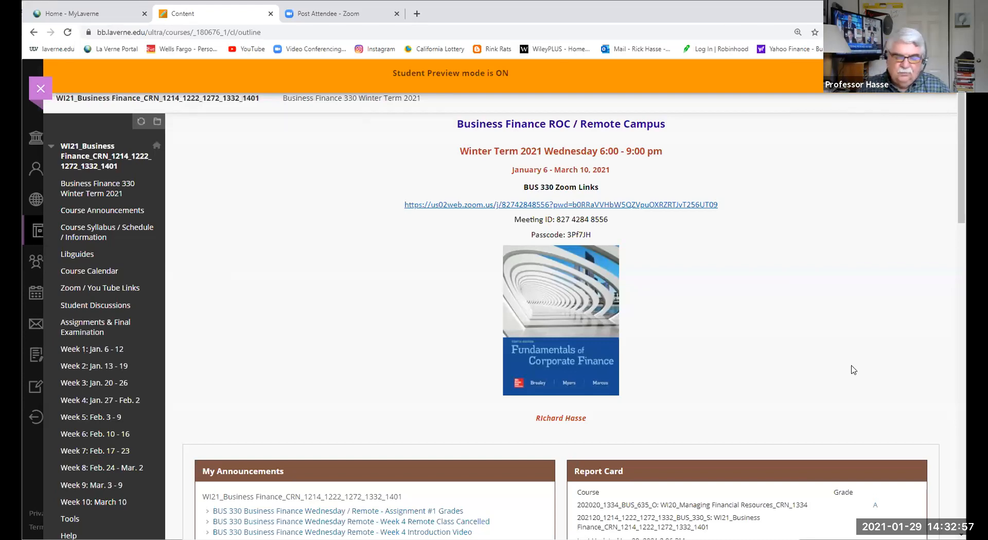
mouse_move(847, 365)
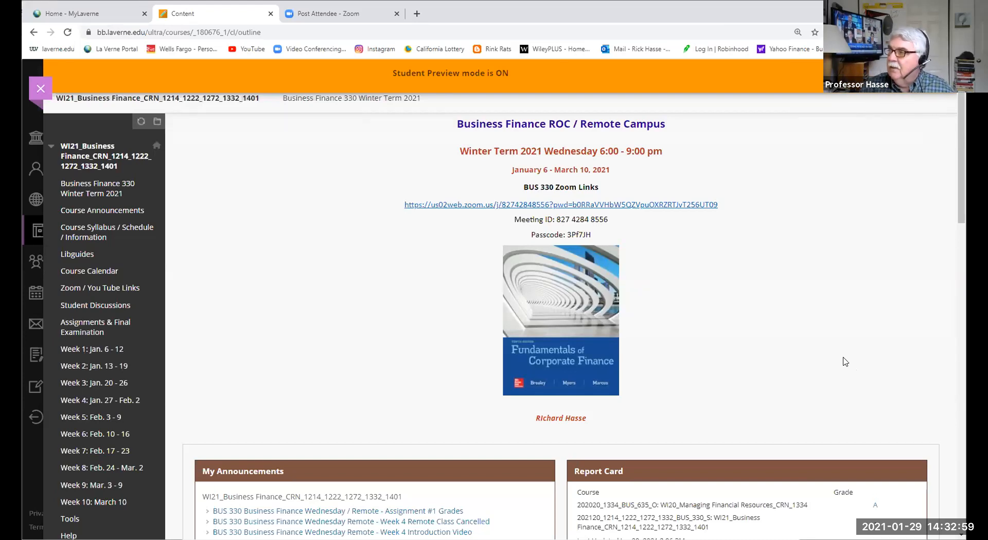
mouse_move(839, 359)
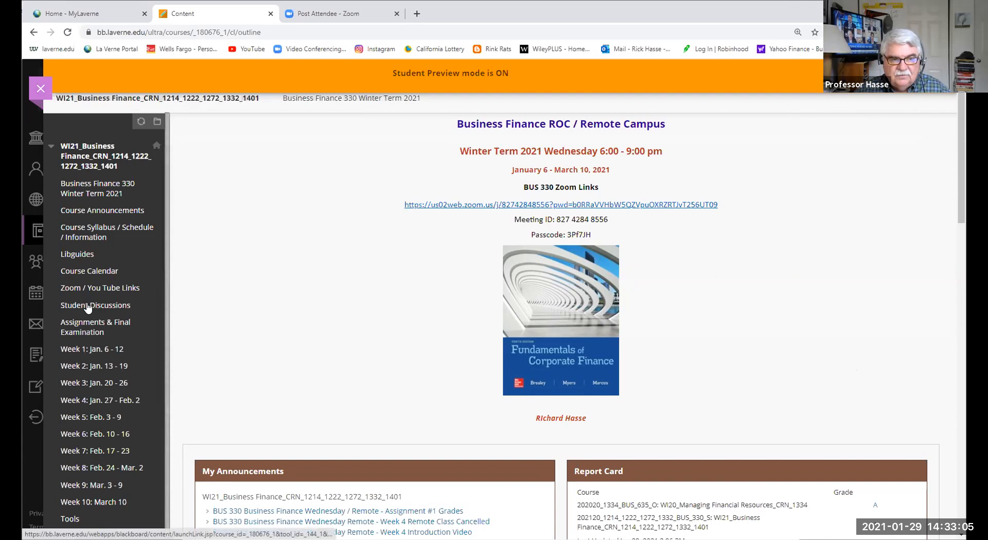
Open Student Discussions to reach the Discussion Board with the Week #4 Discussion Post #2 forum.
left_click(95, 305)
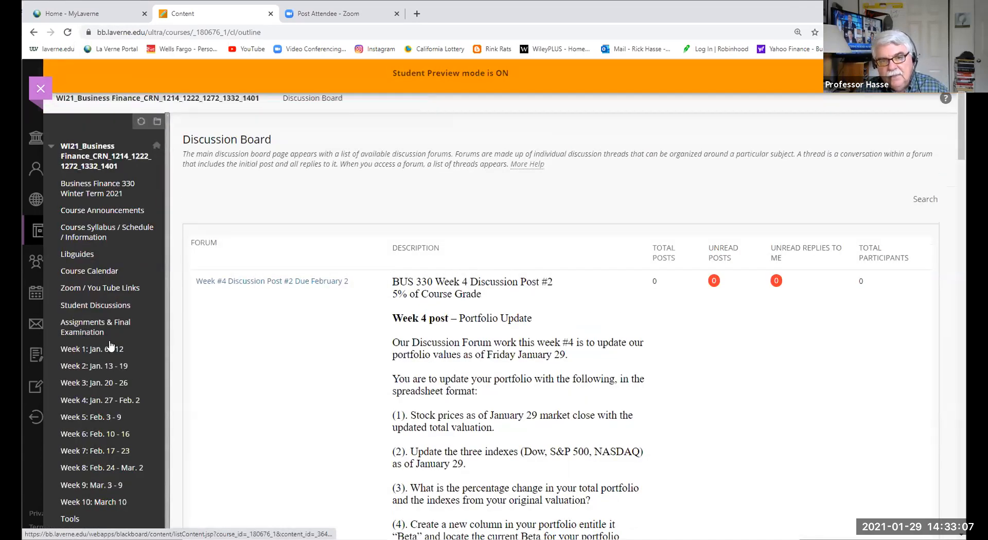
scroll("down", 3)
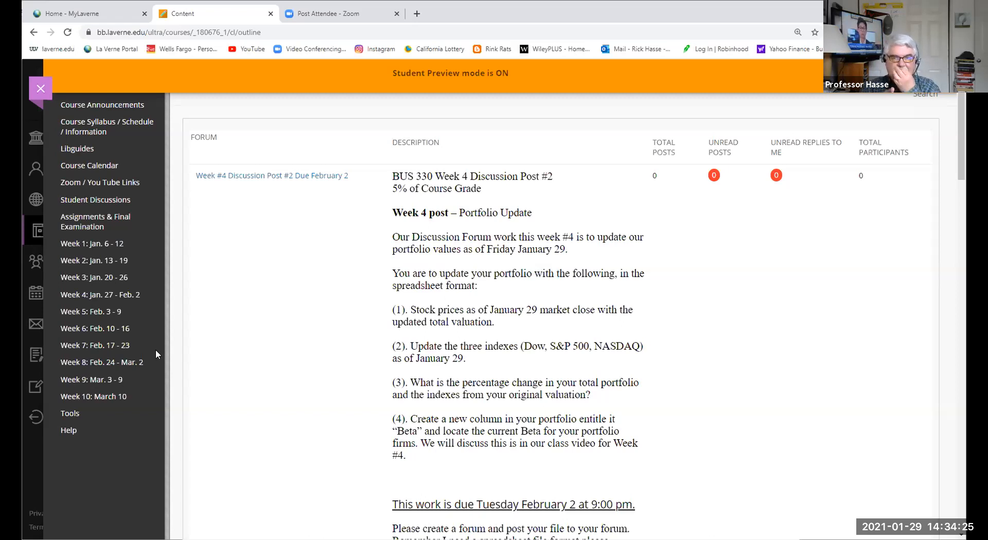
mouse_move(101, 362)
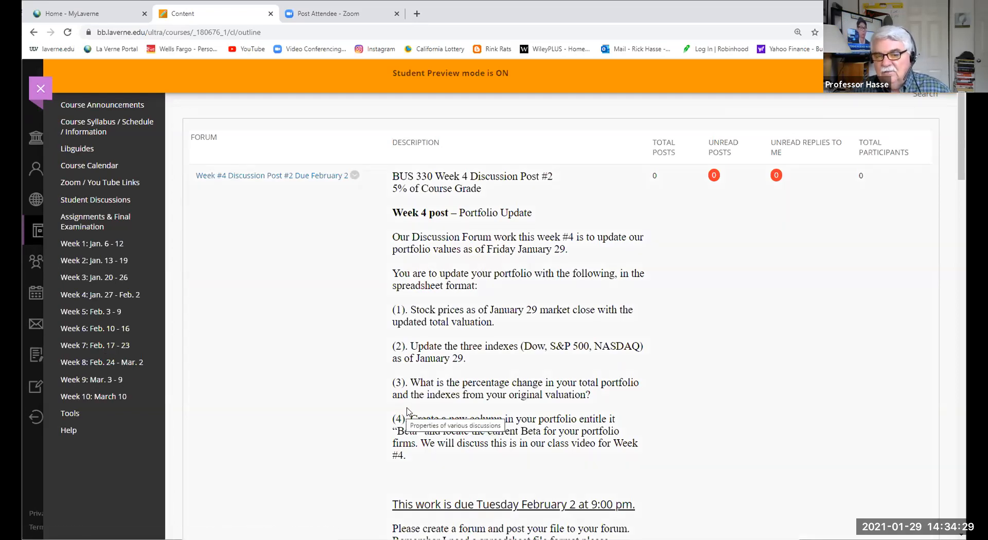
mouse_move(285, 218)
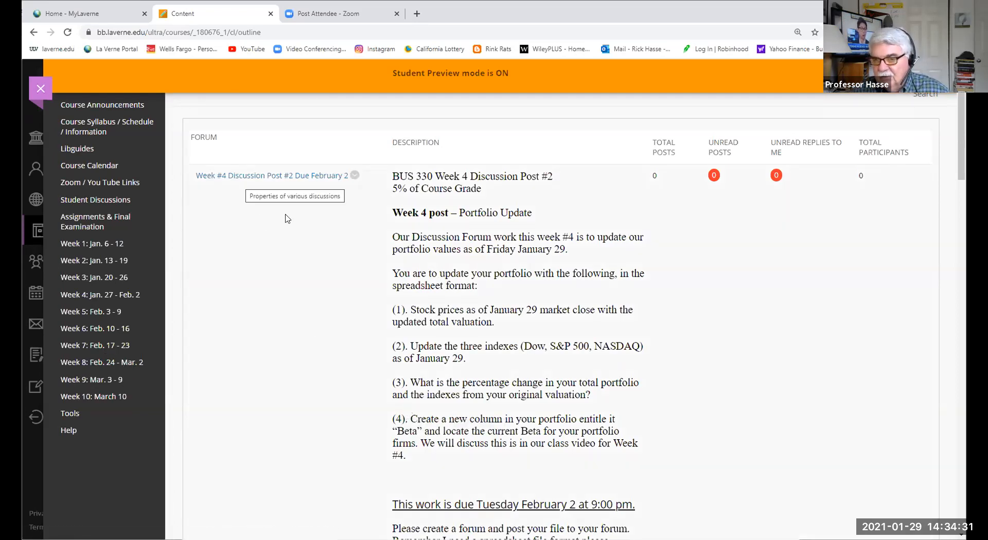
scroll("down", 3)
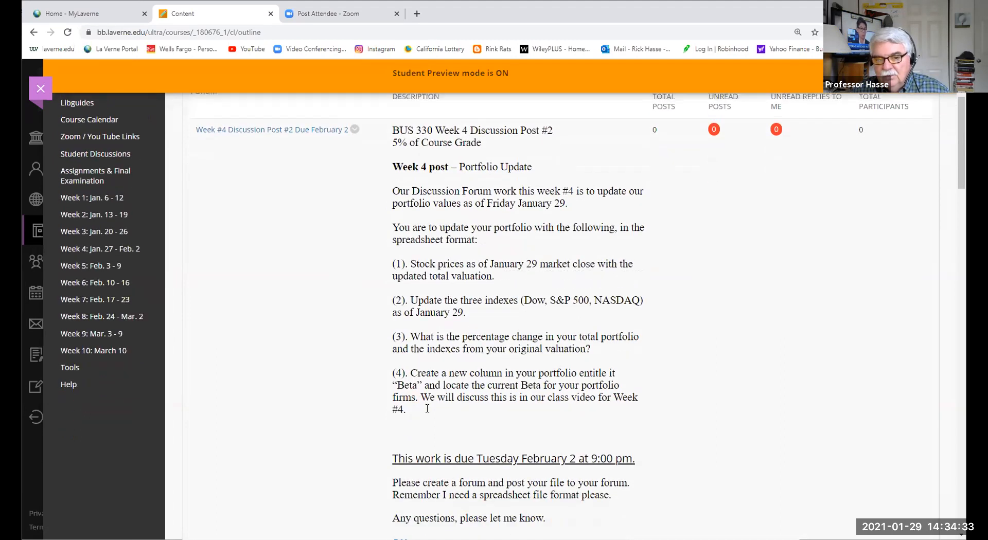
scroll("down", 3)
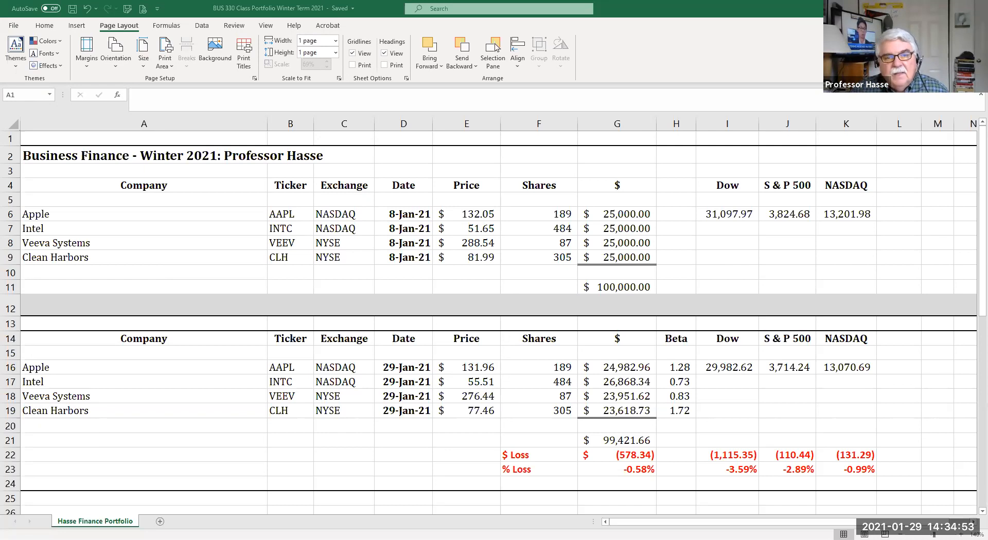
mouse_move(460, 311)
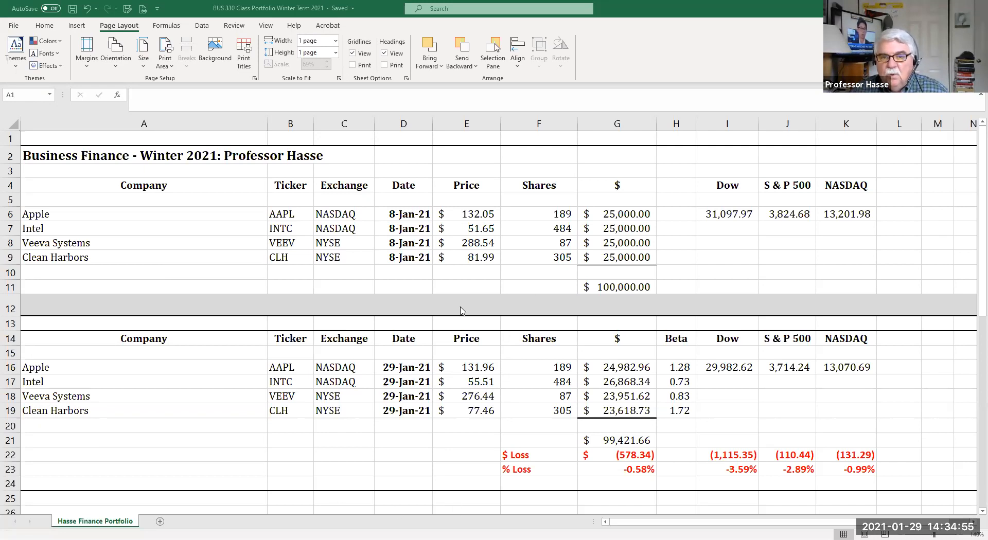
mouse_move(635, 285)
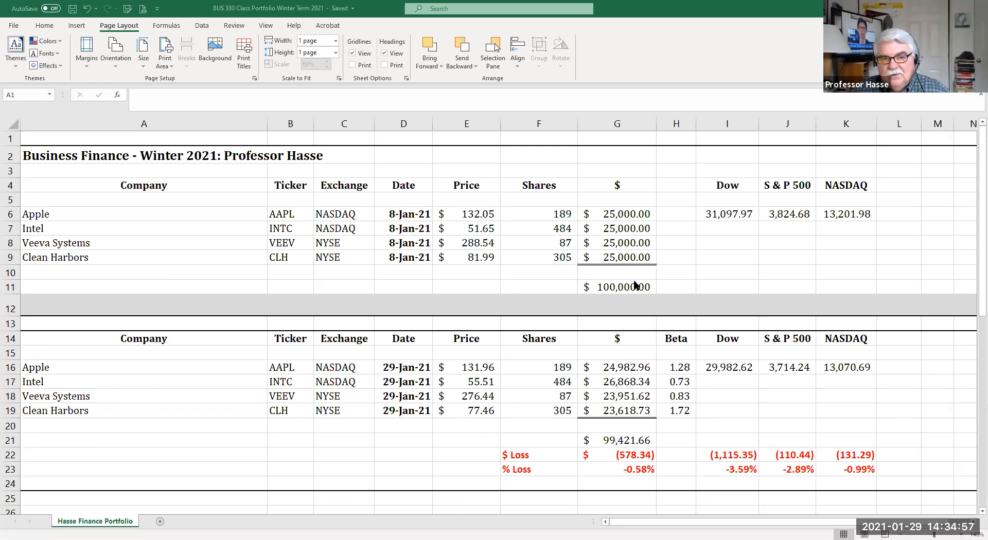
mouse_move(552, 211)
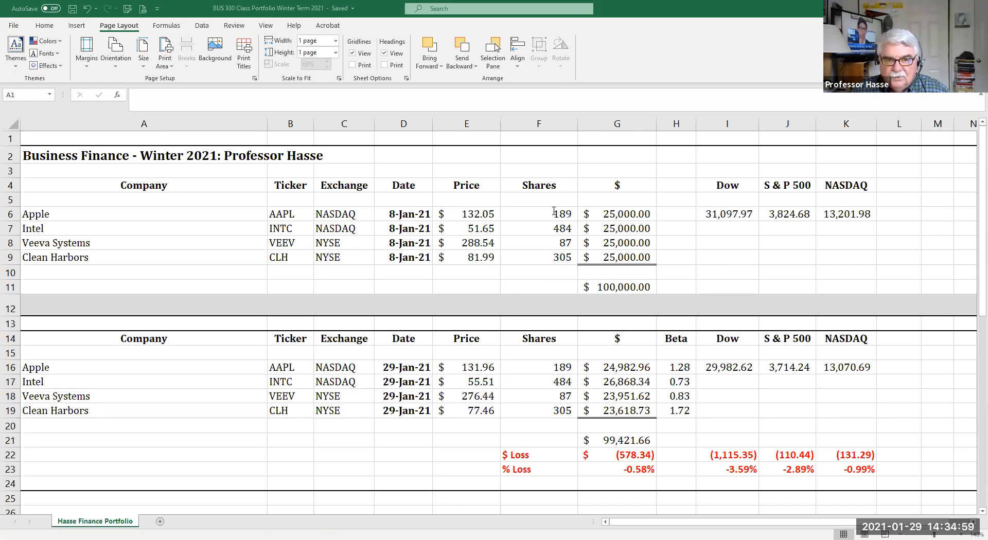
left_click(538, 213)
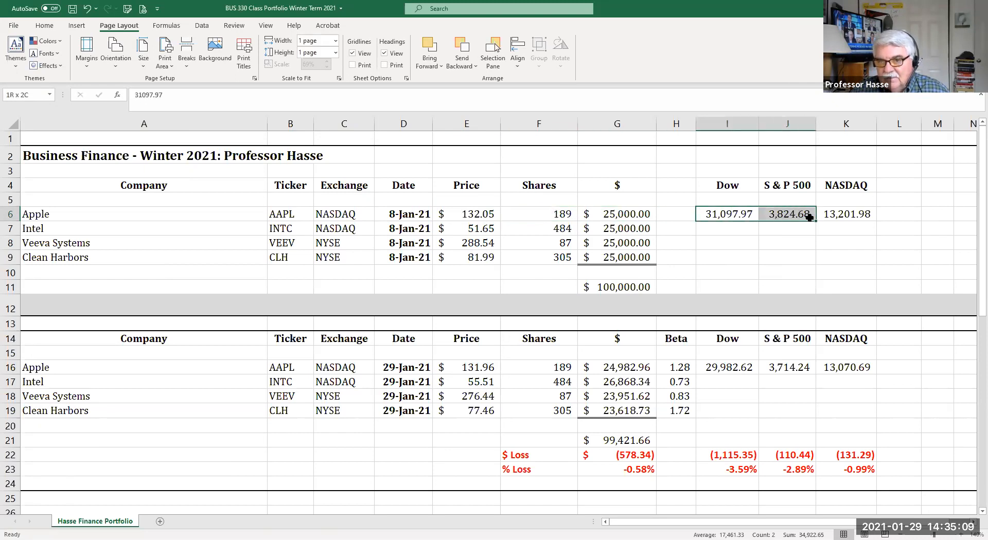
left_click(726, 228)
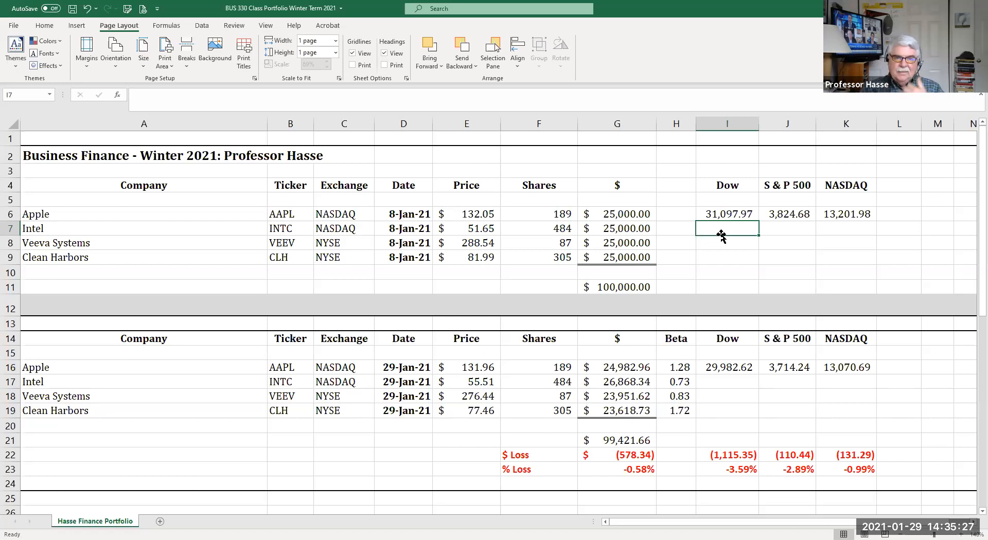
scroll("down", 3)
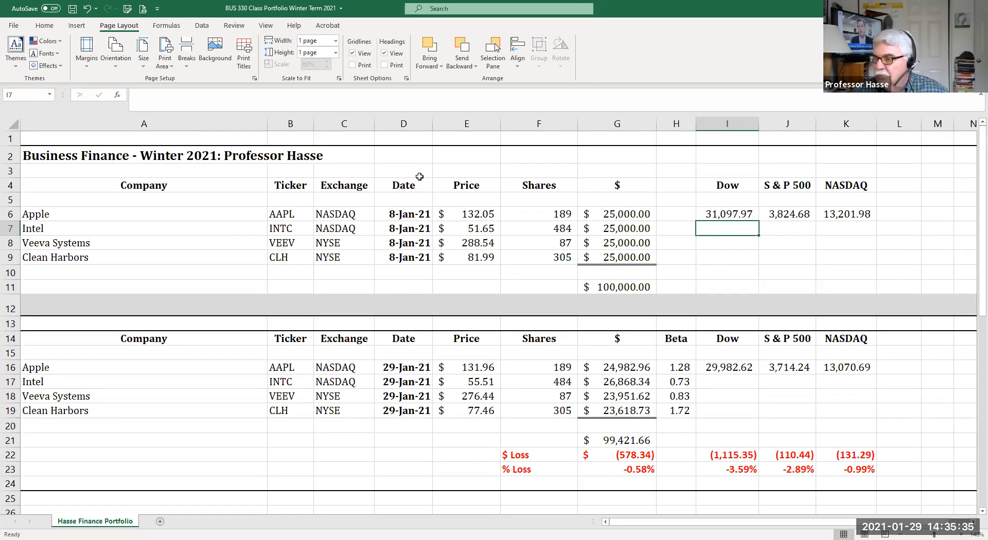
mouse_move(415, 169)
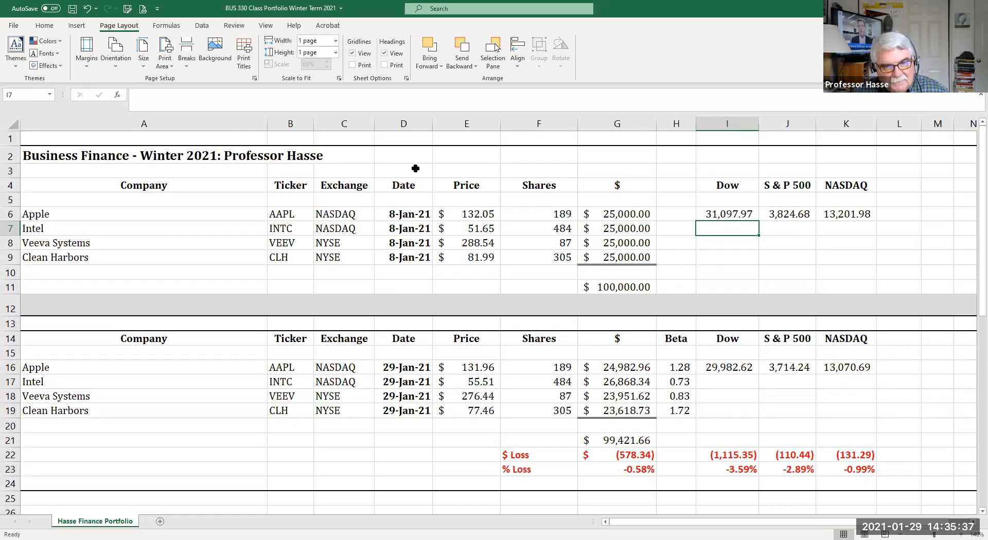
mouse_move(449, 343)
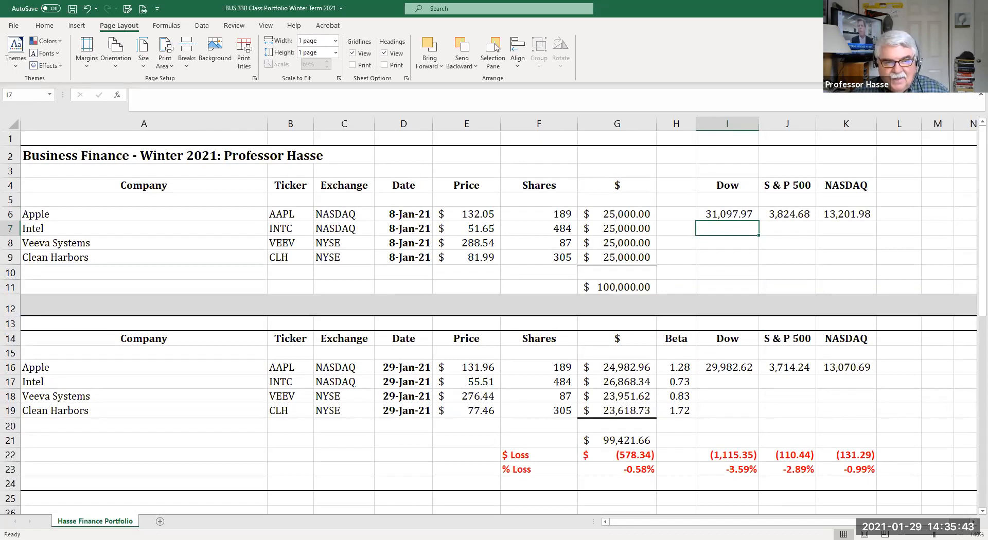
mouse_move(428, 411)
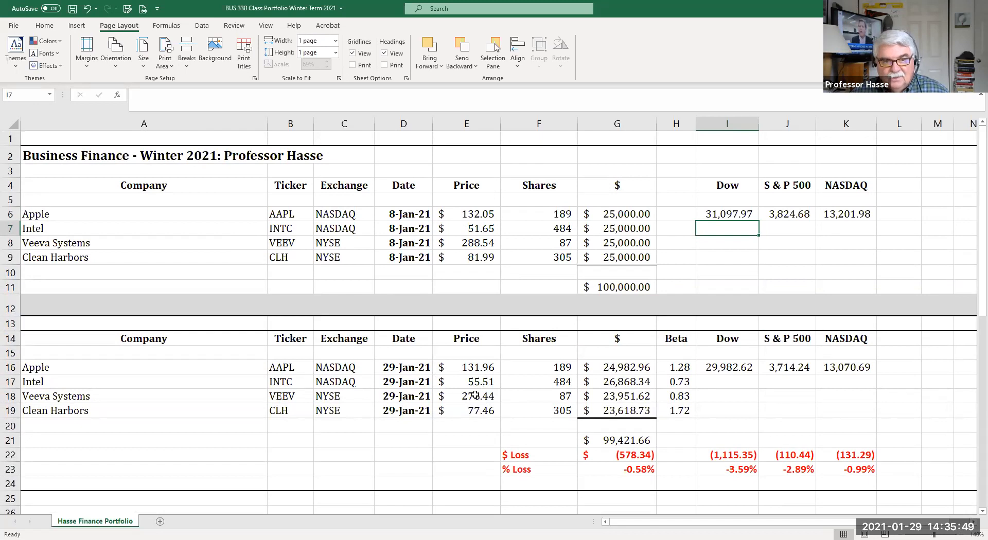
mouse_move(465, 402)
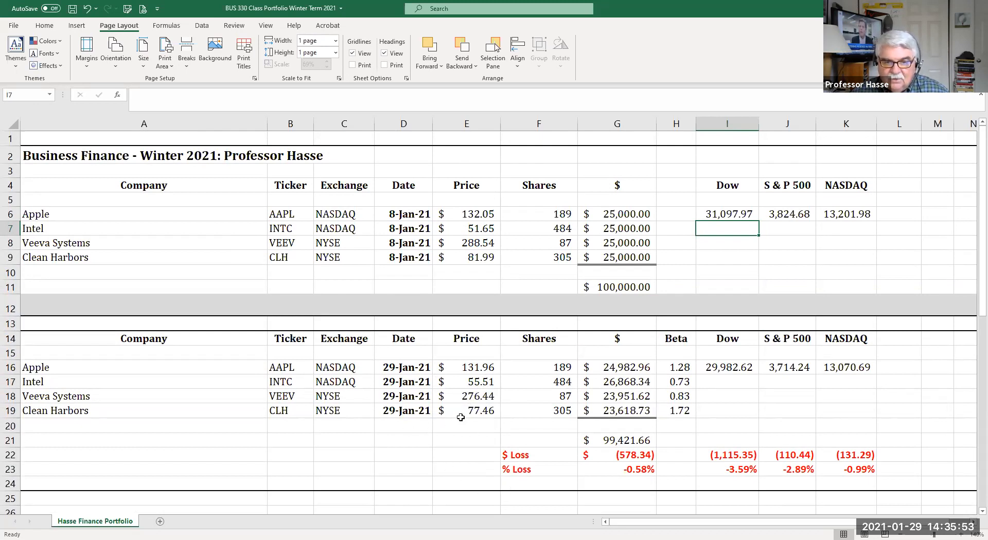
mouse_move(462, 429)
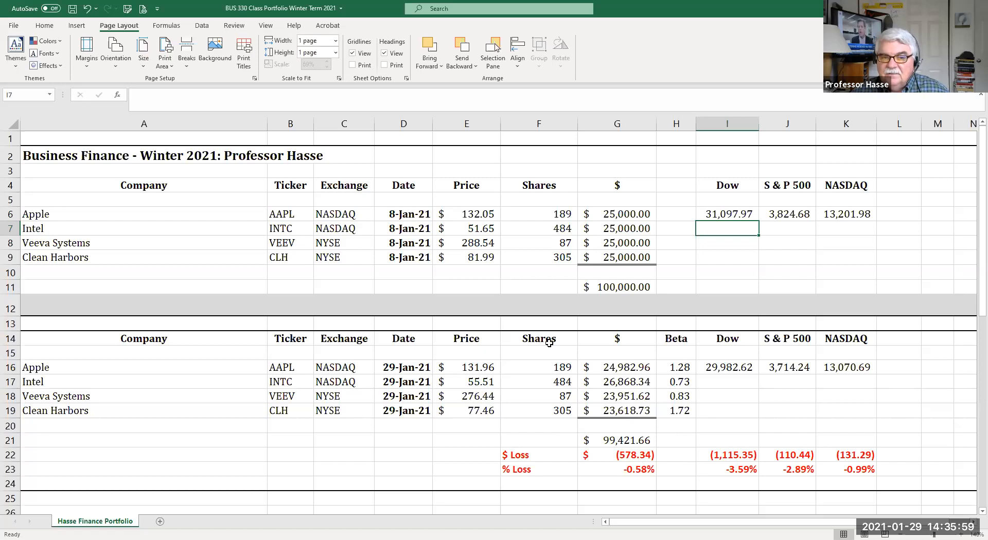
mouse_move(511, 258)
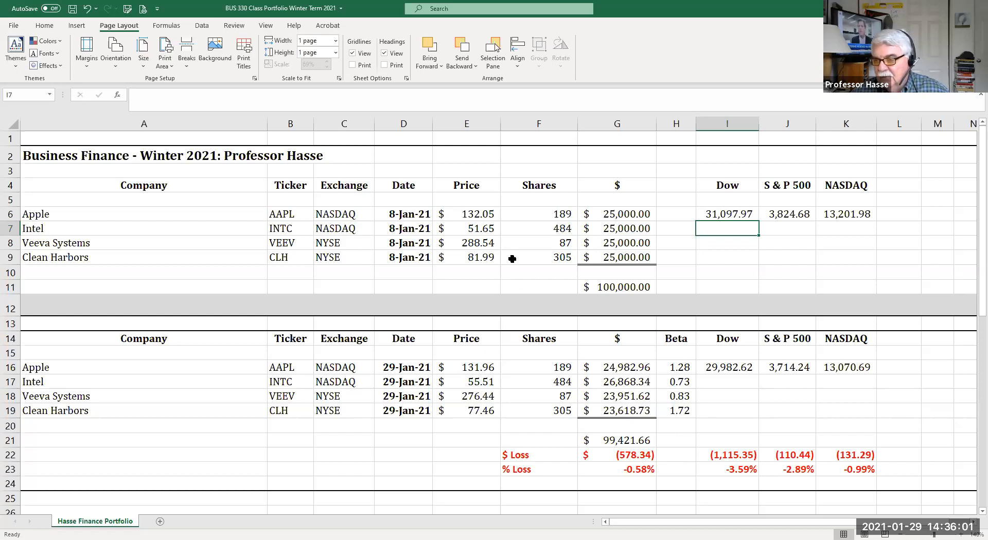
mouse_move(624, 454)
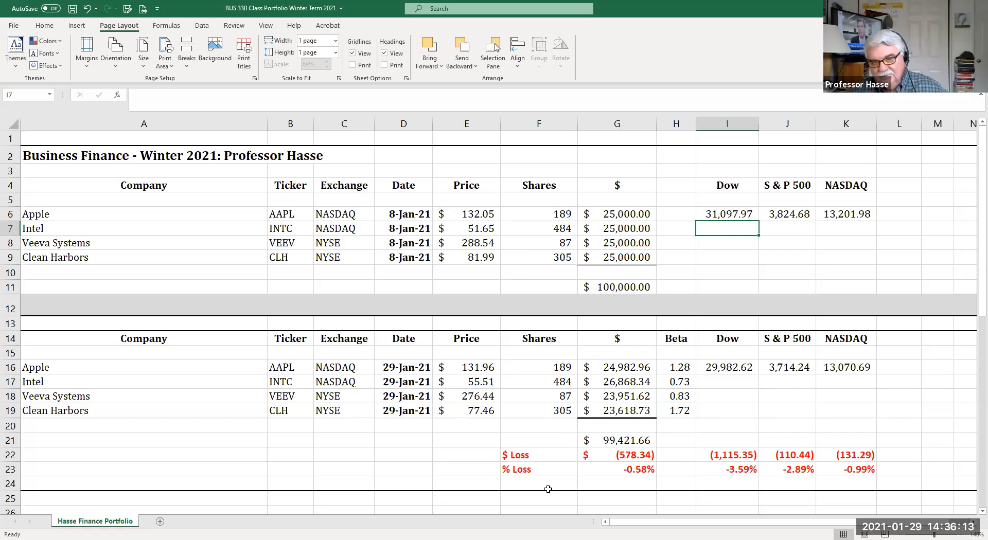
mouse_move(853, 355)
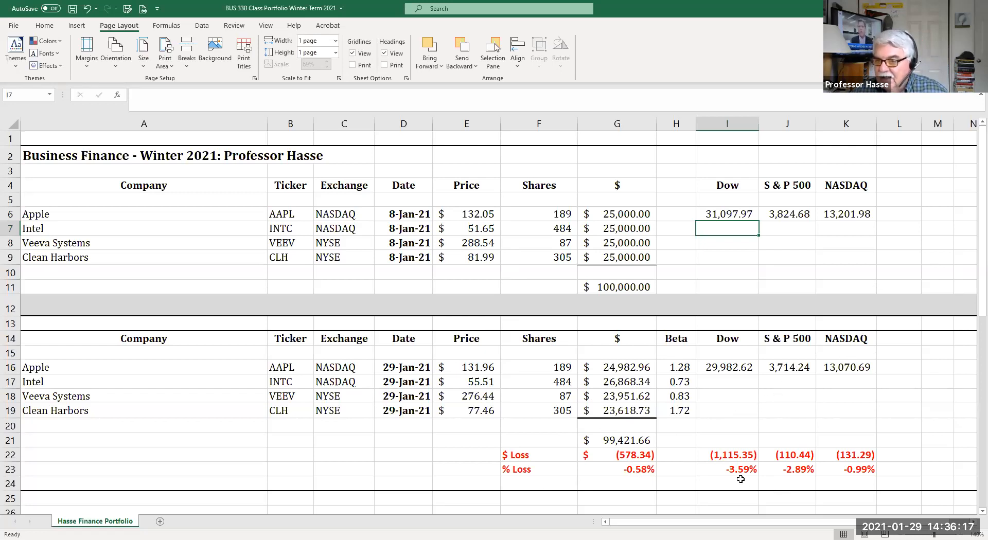
mouse_move(798, 238)
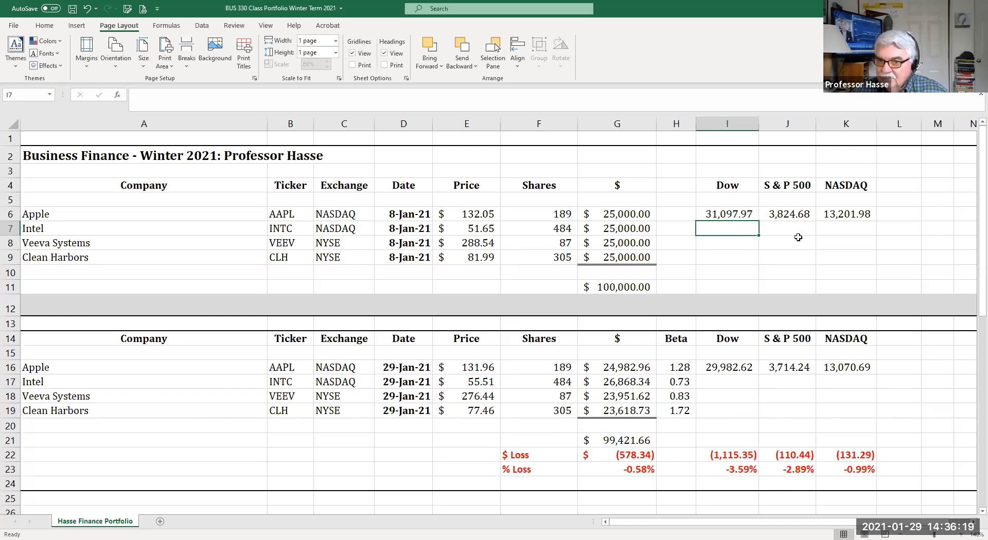
mouse_move(809, 474)
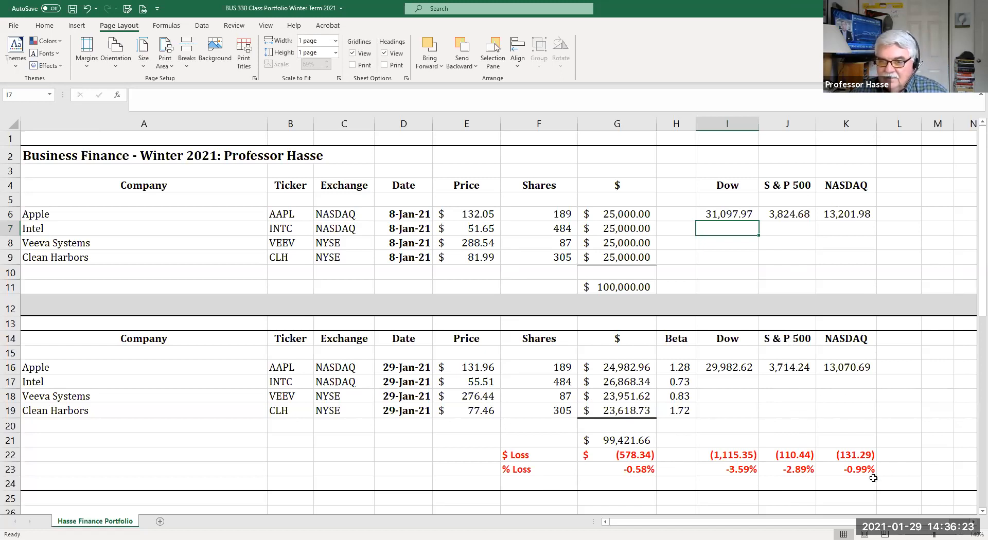
mouse_move(658, 473)
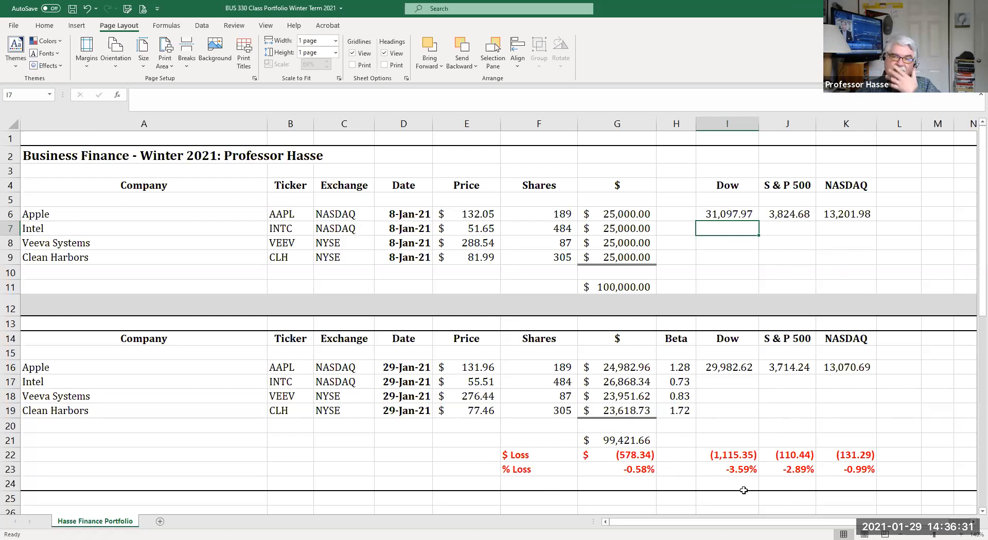
mouse_move(711, 225)
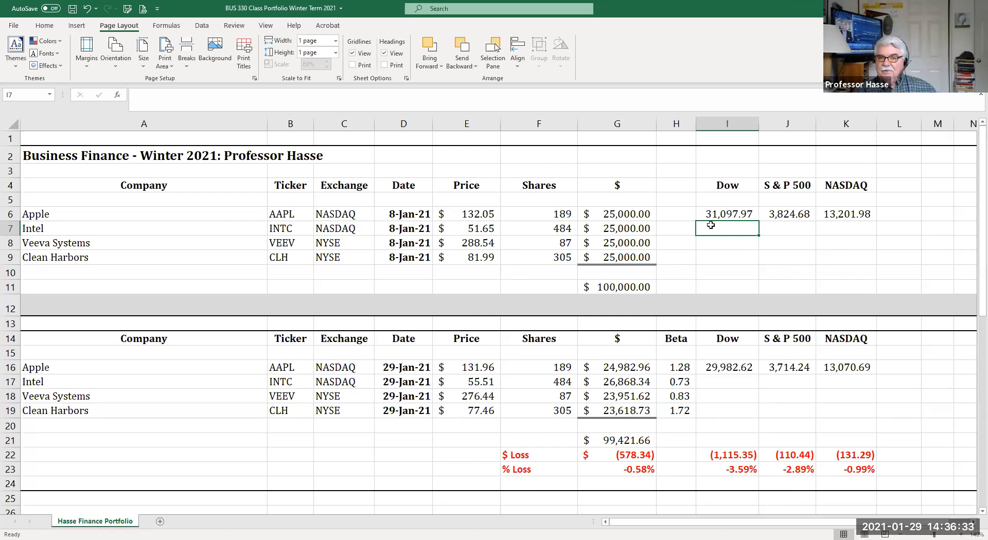
mouse_move(973, 217)
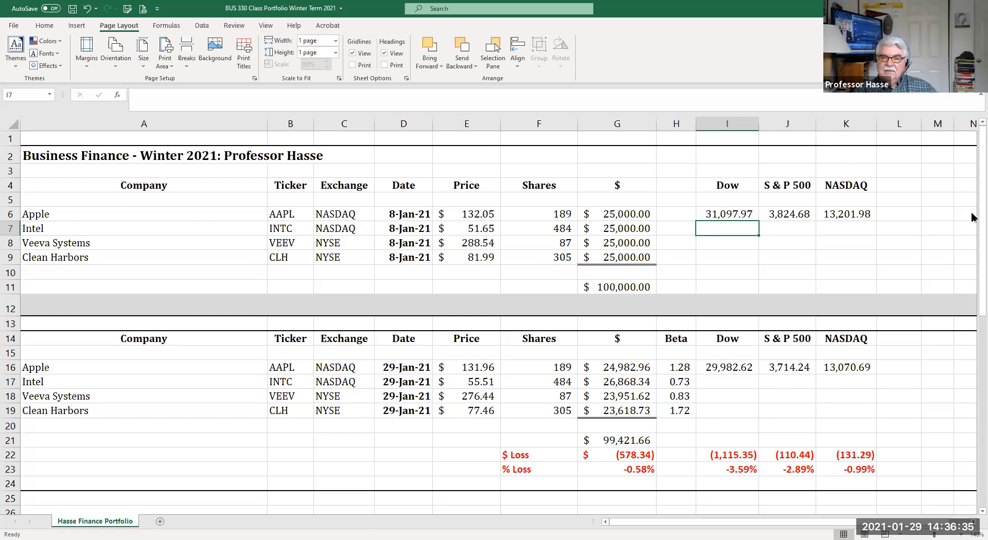
mouse_move(882, 222)
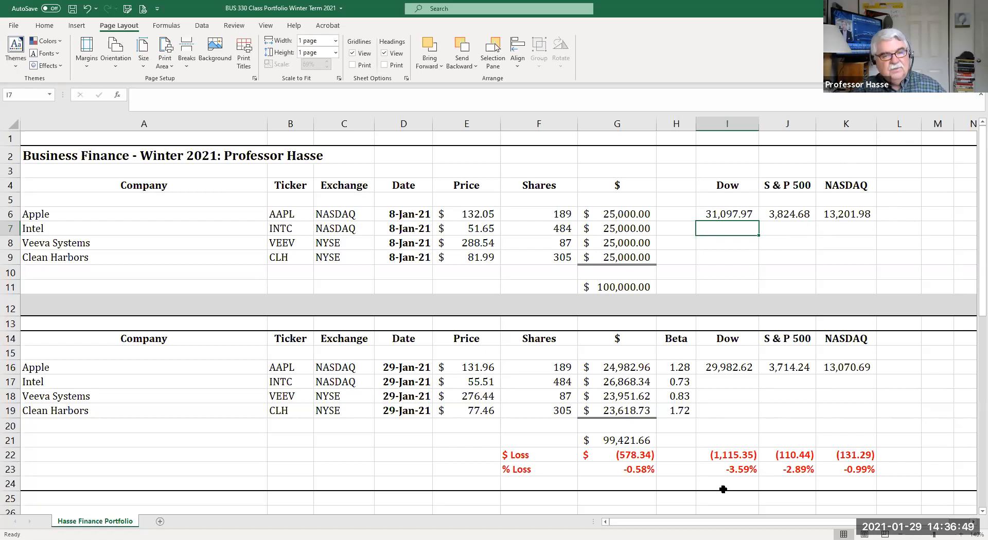
mouse_move(709, 472)
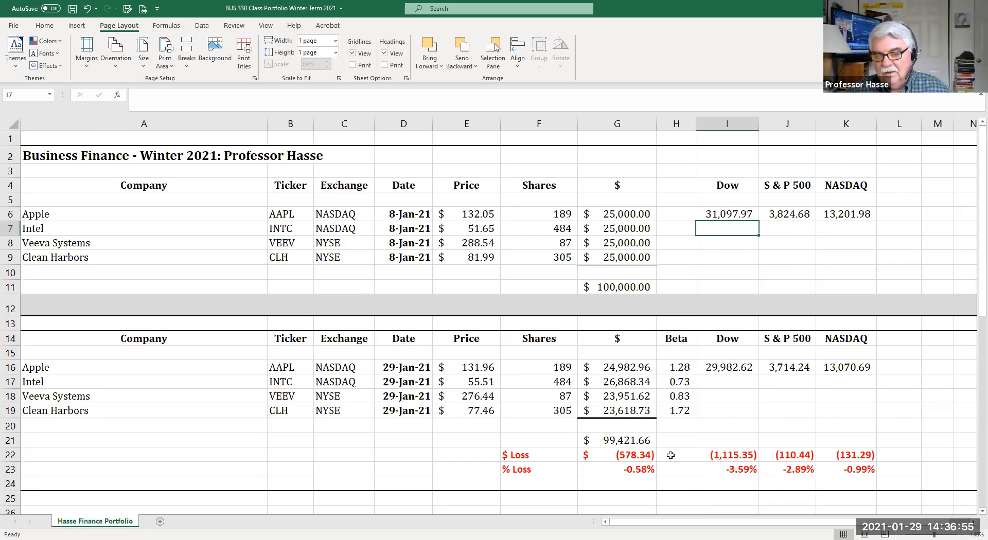
mouse_move(48, 367)
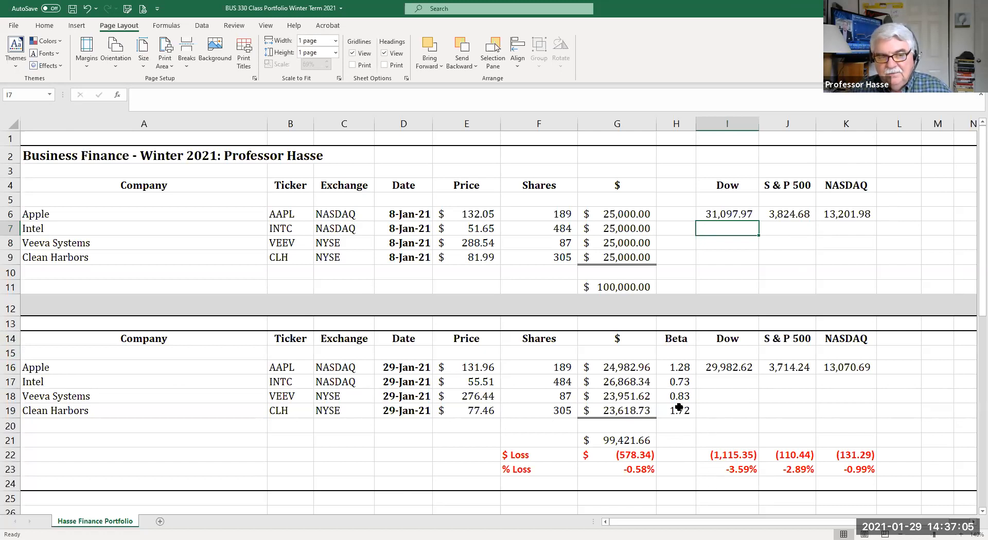
mouse_move(696, 432)
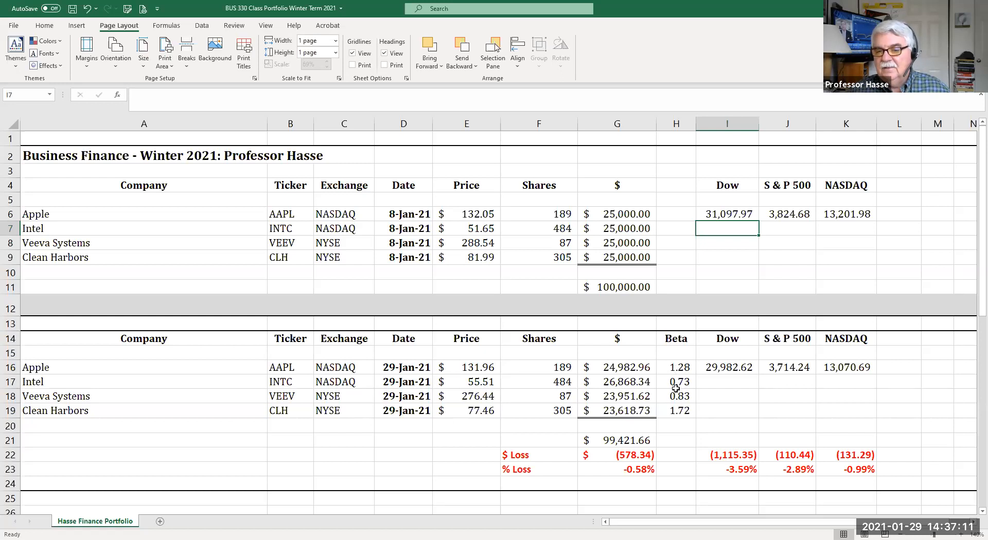
mouse_move(695, 427)
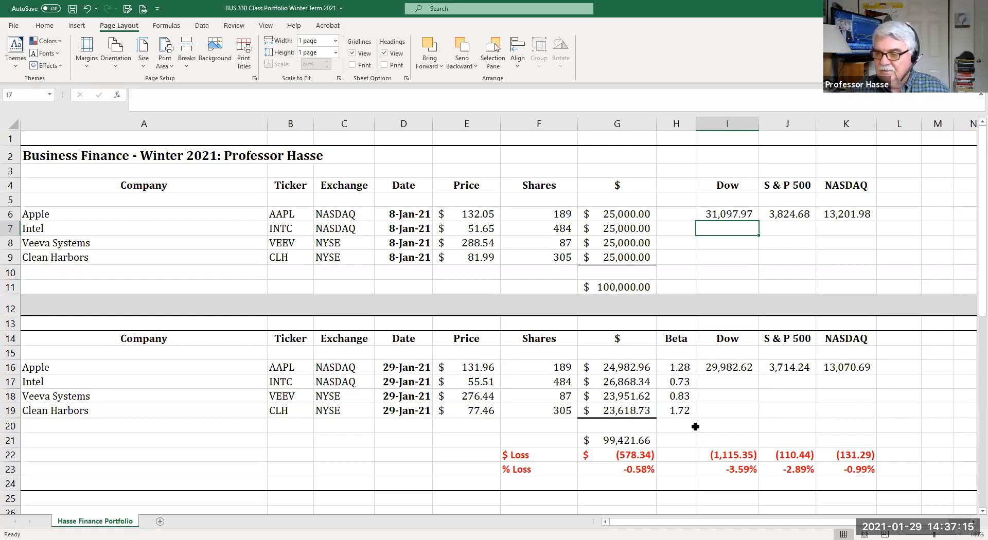
mouse_move(669, 364)
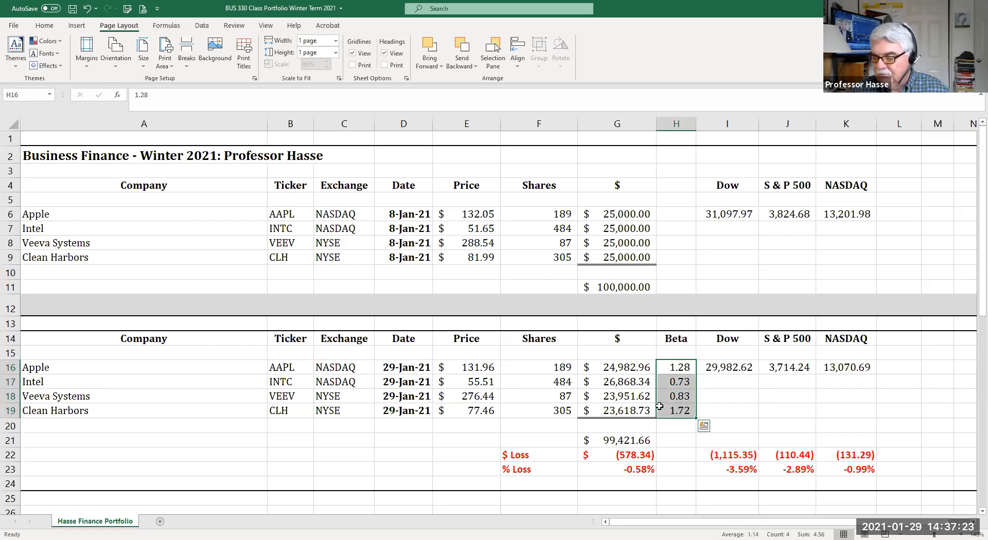
mouse_move(660, 396)
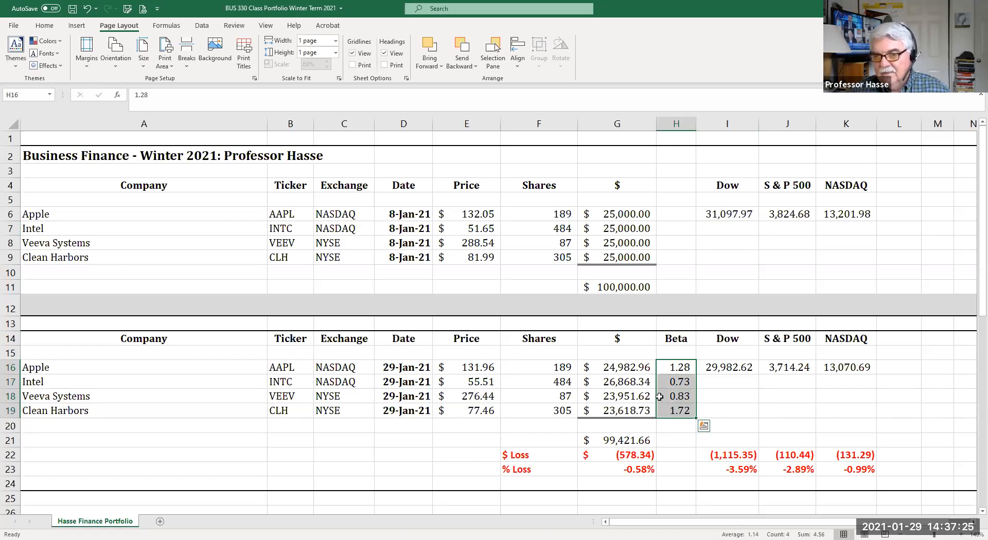
left_click(677, 396)
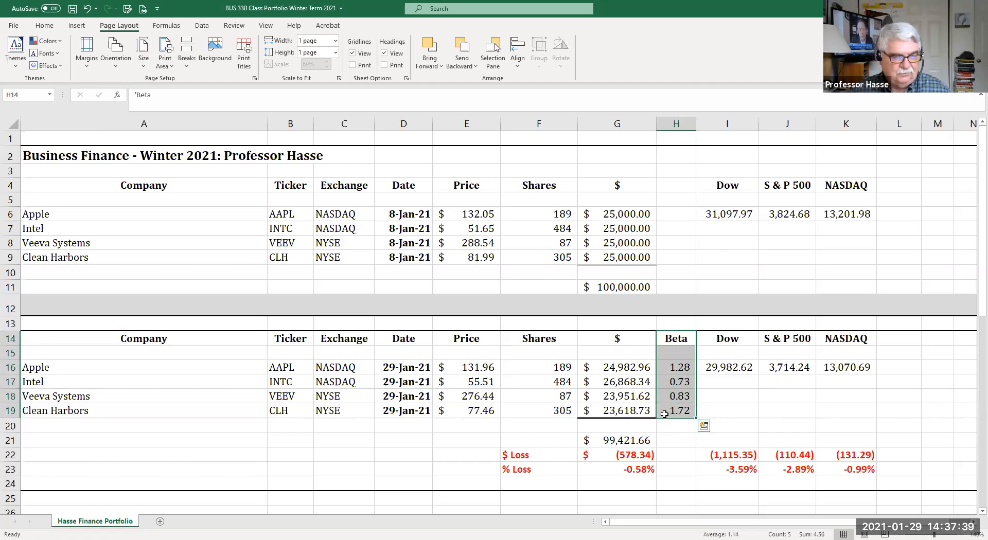
left_click(675, 425)
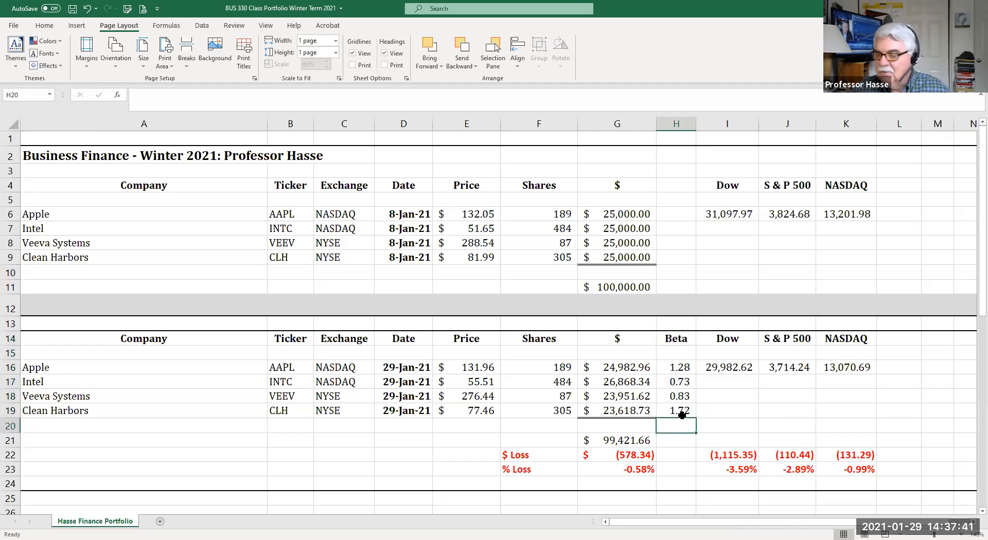
mouse_move(689, 431)
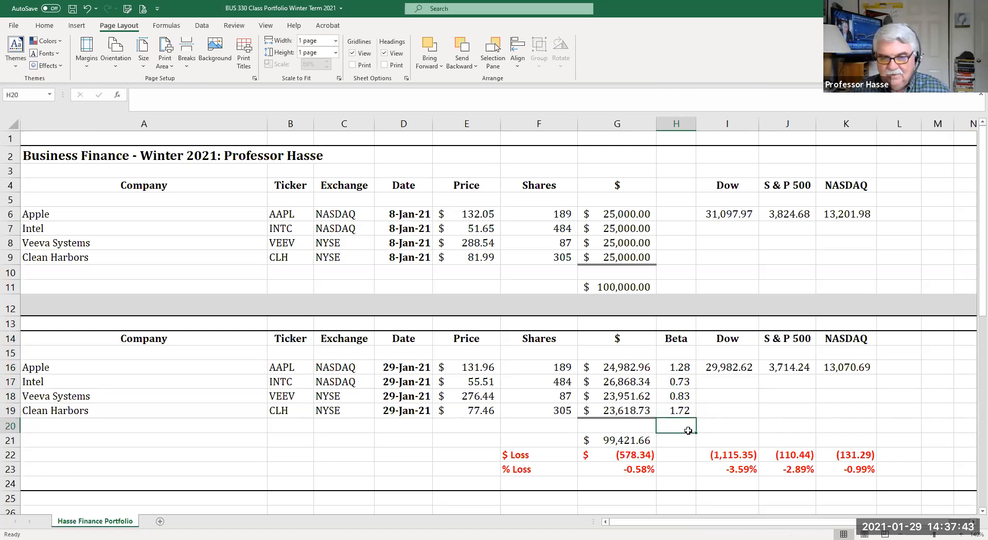
left_click(675, 411)
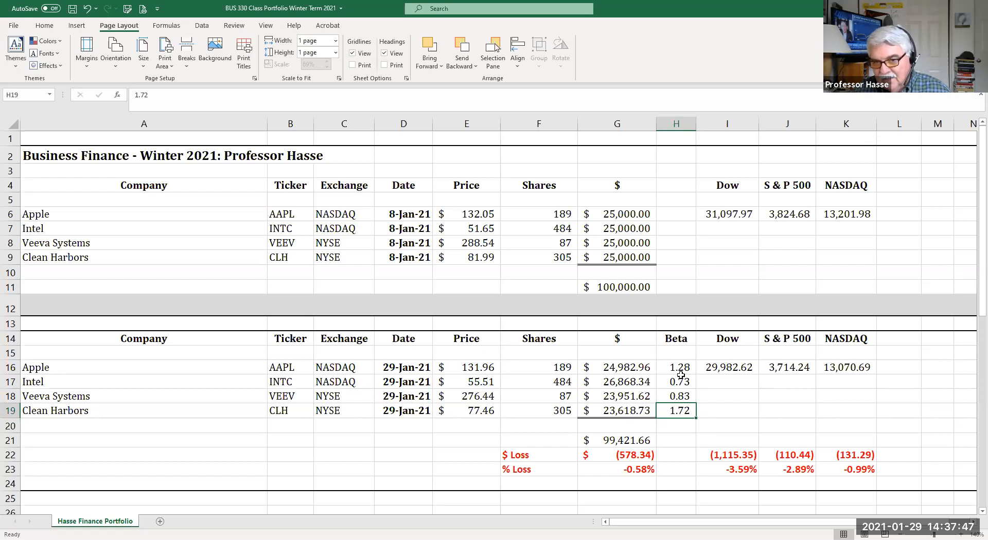
left_click(675, 367)
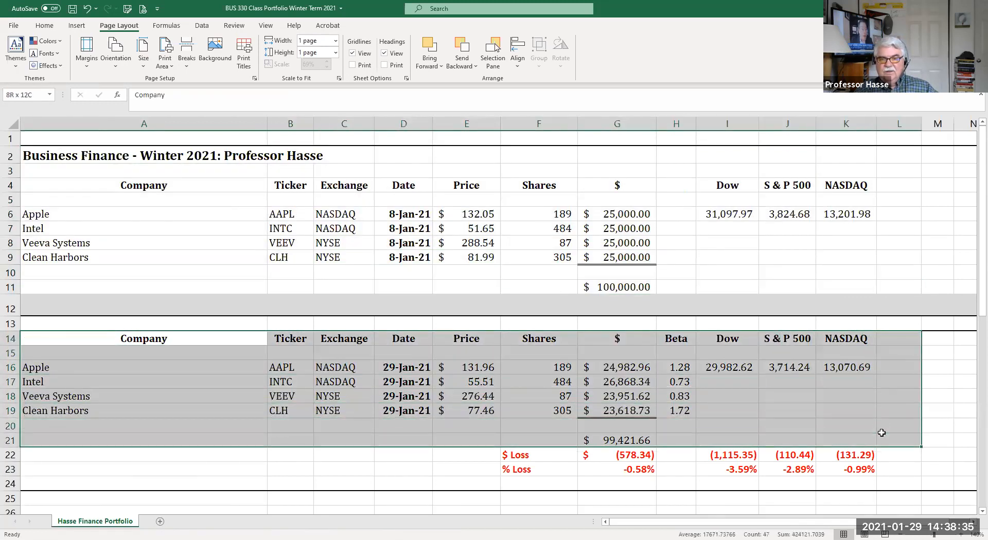
left_click(466, 367)
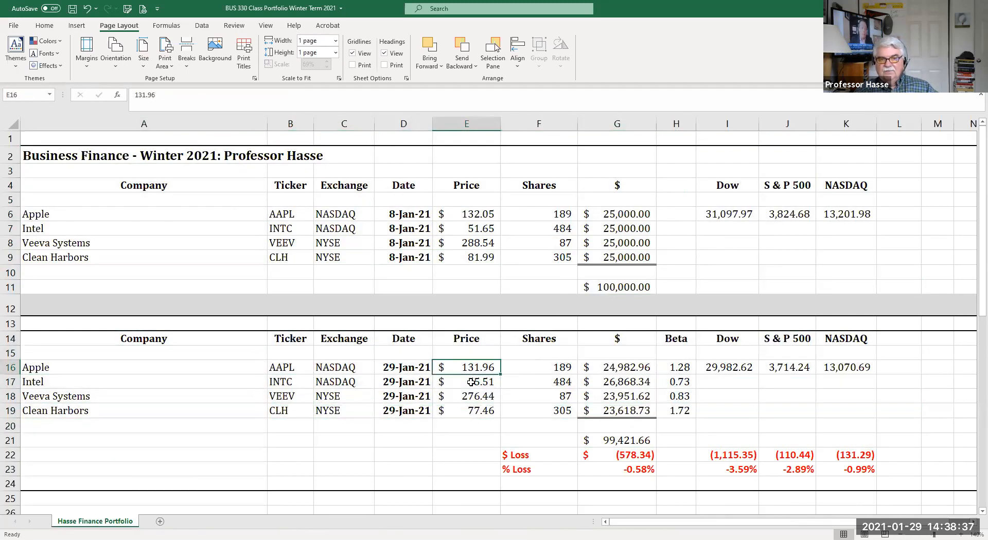
left_click(466, 411)
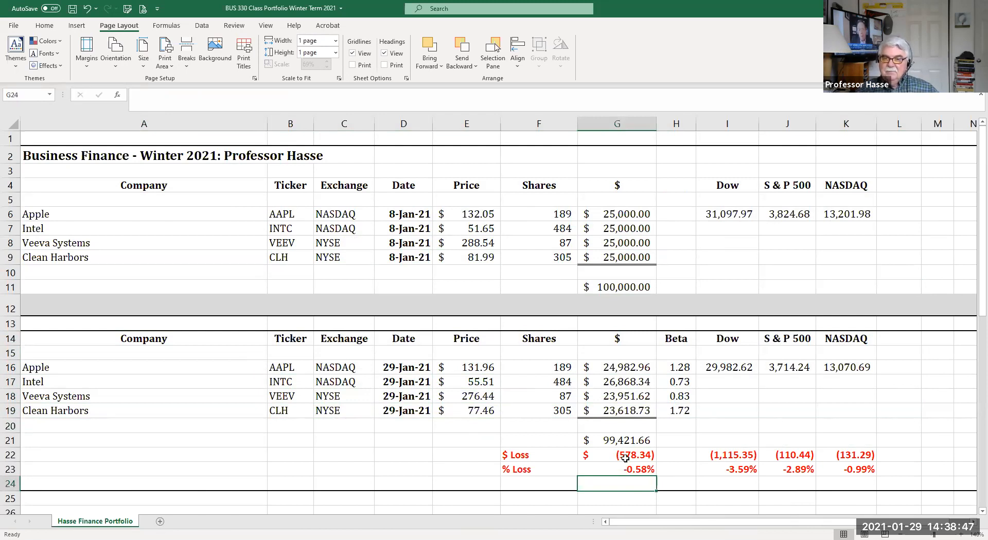
left_click(787, 455)
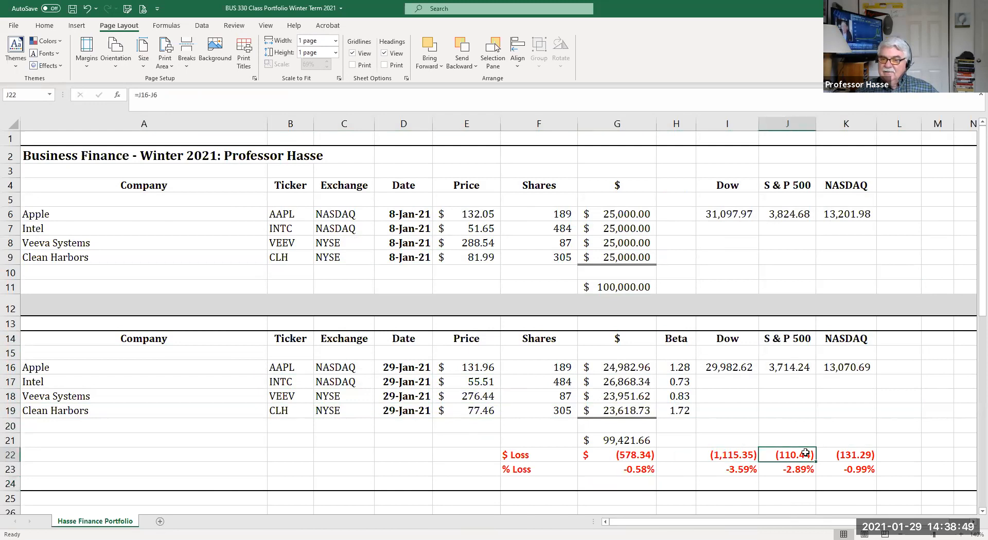
left_click(787, 469)
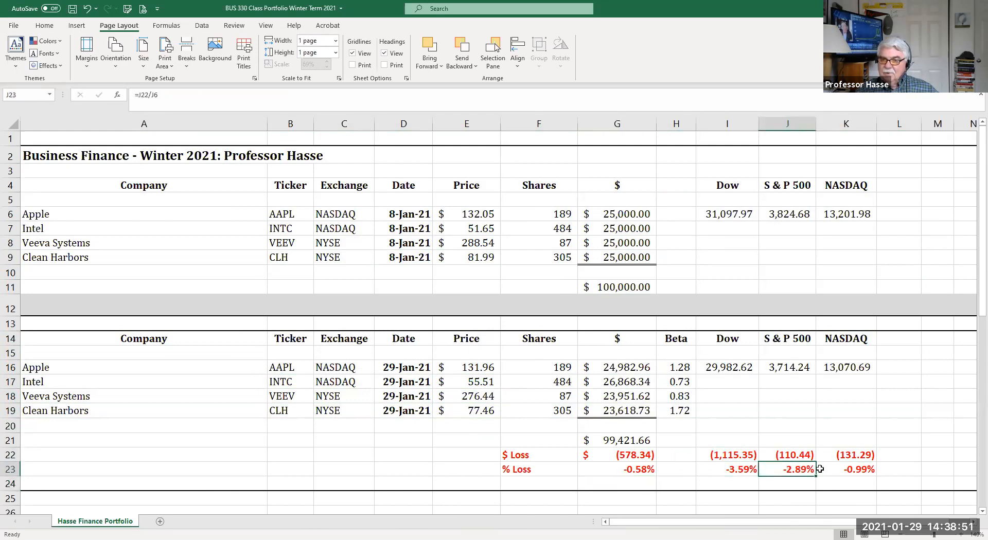
left_click(846, 470)
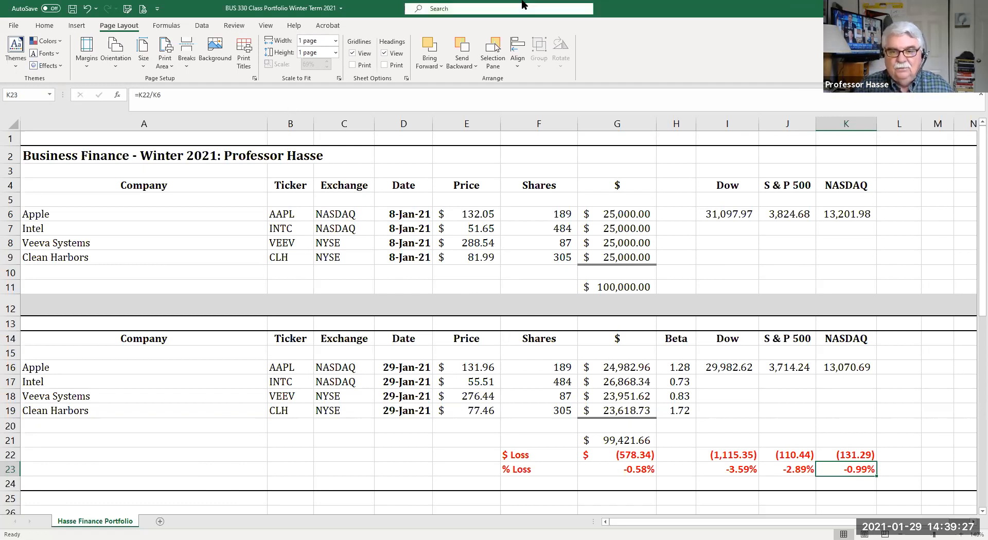
mouse_move(717, 409)
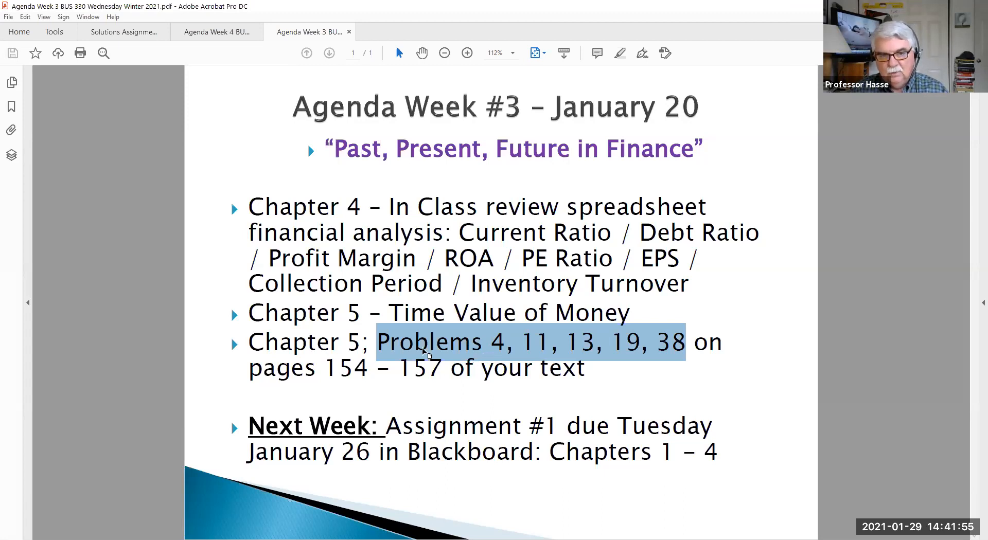
mouse_move(554, 347)
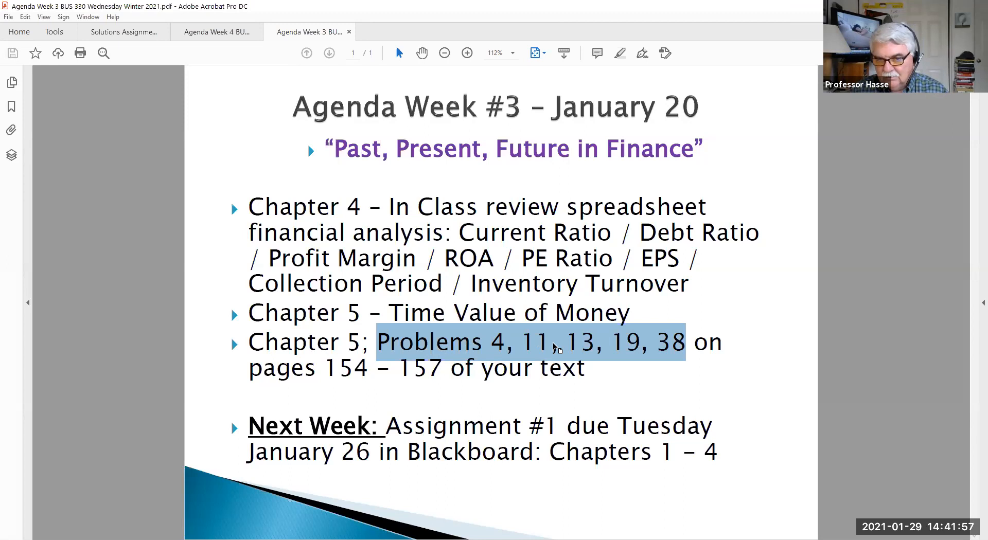
mouse_move(781, 488)
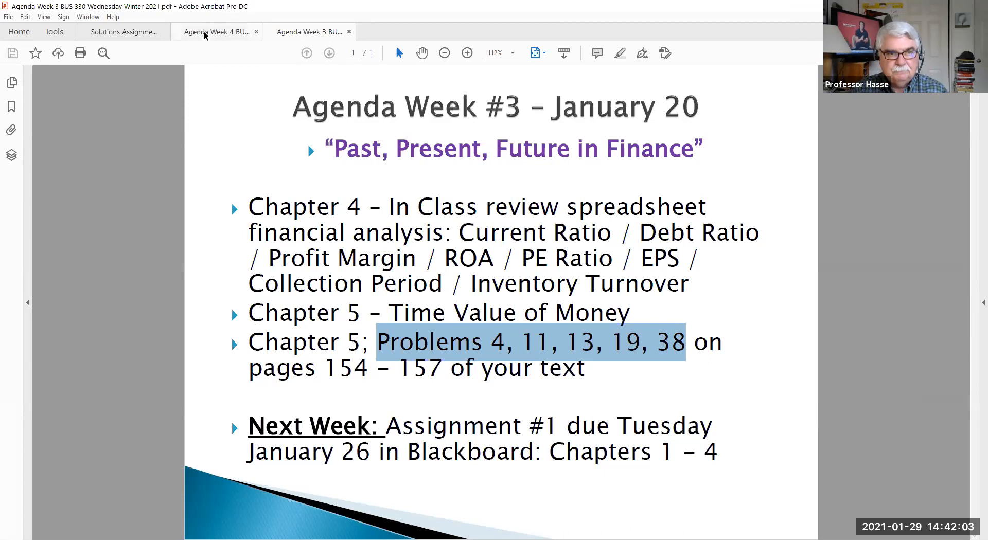
Switch to the Agenda Week 4 document on Capital Valuation.
left_click(217, 32)
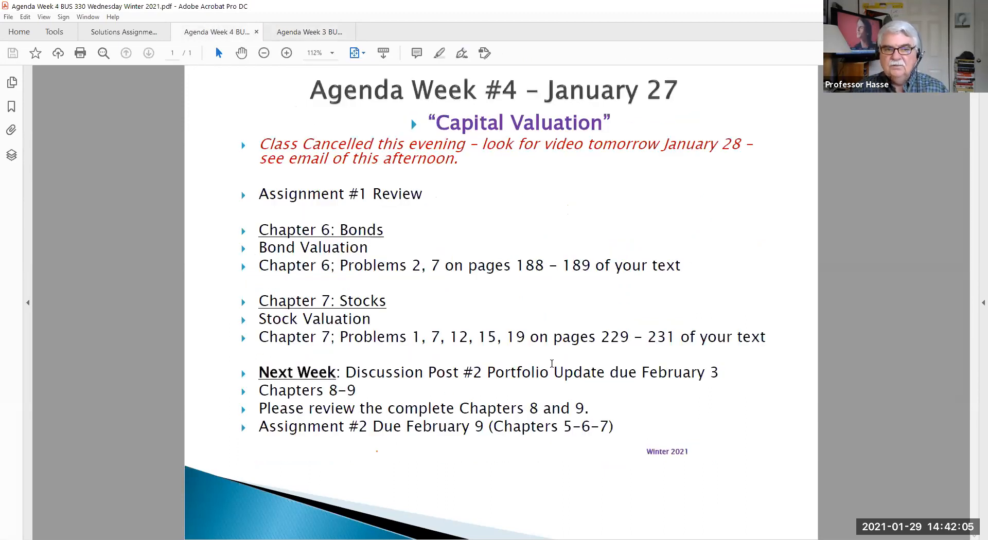